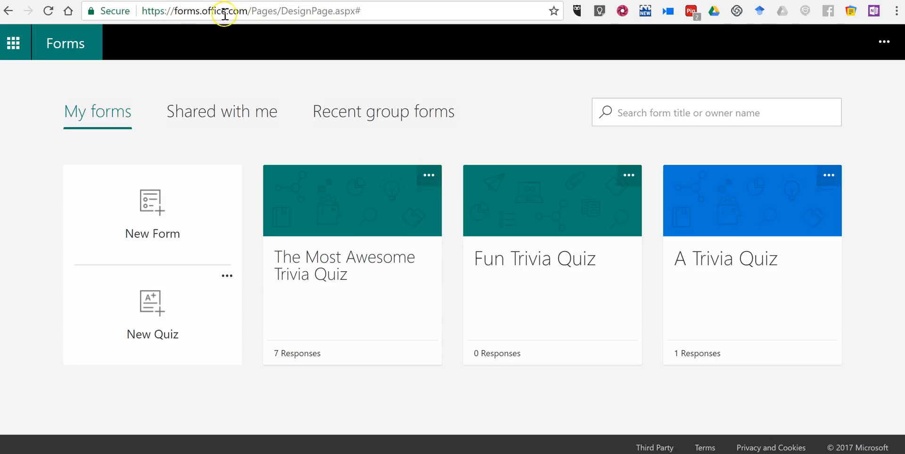
mouse_move(157, 320)
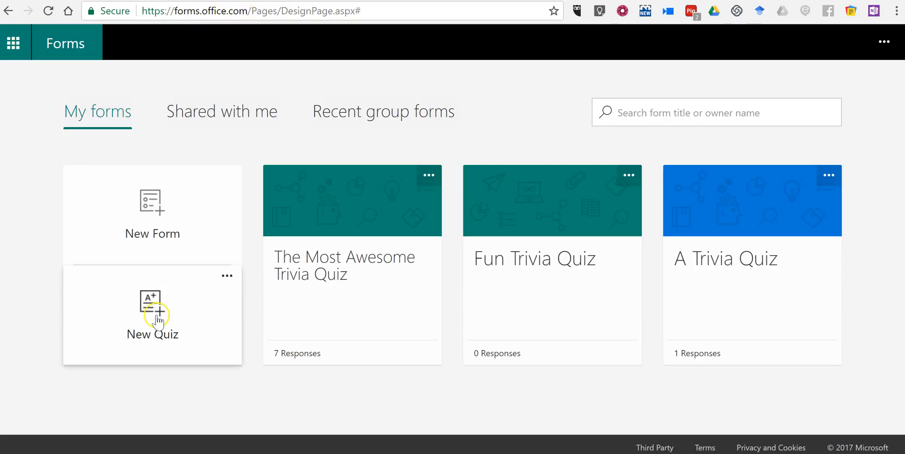
mouse_move(153, 317)
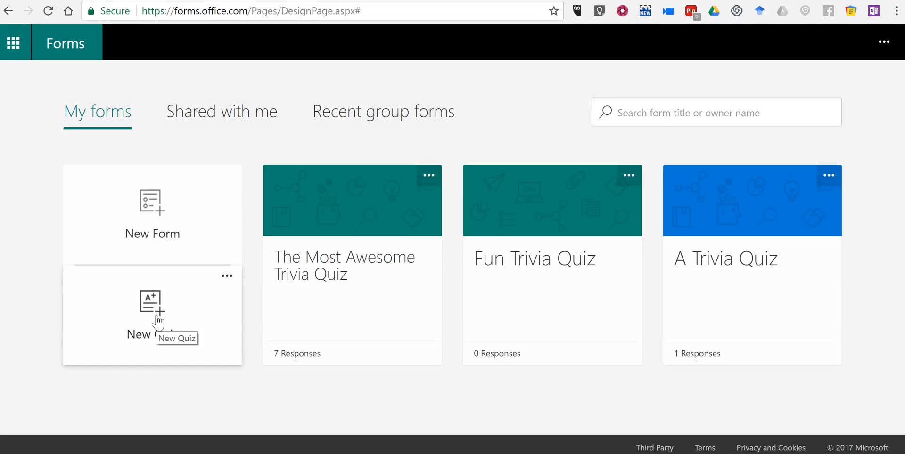
Create a blank quiz, cancel a custom image upload, and apply the snowboarder theme
left_click(152, 315)
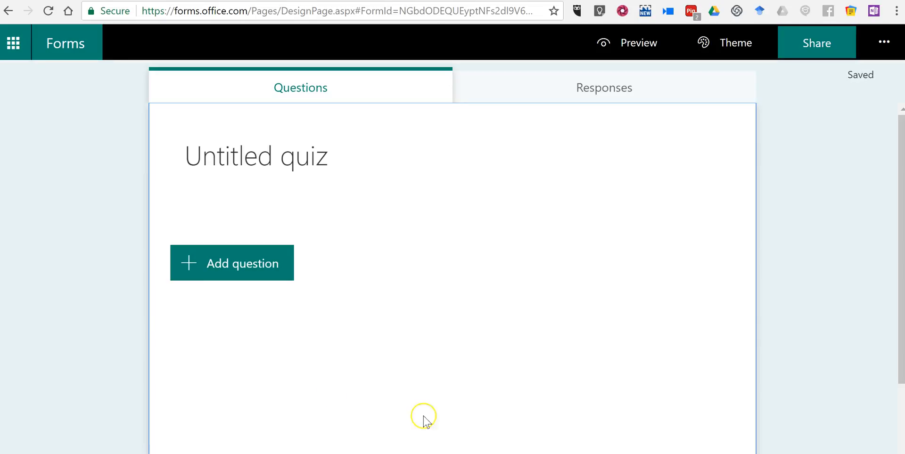
mouse_move(679, 219)
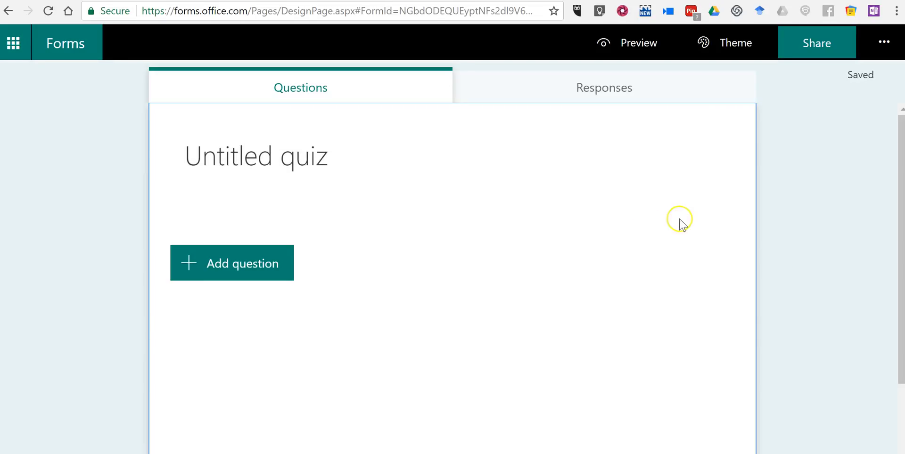
mouse_move(443, 270)
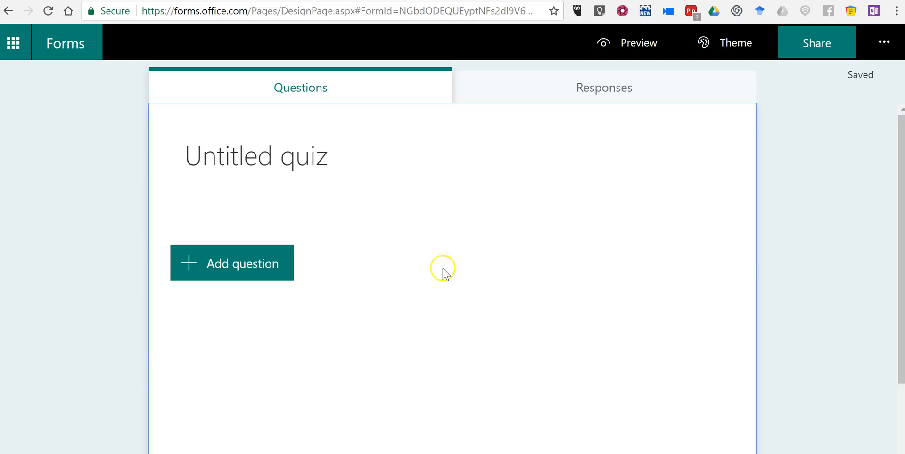
mouse_move(735, 43)
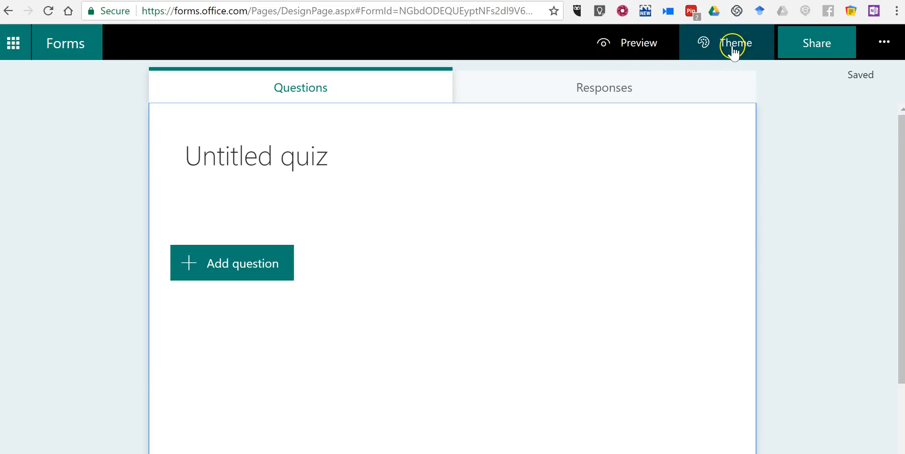
left_click(735, 43)
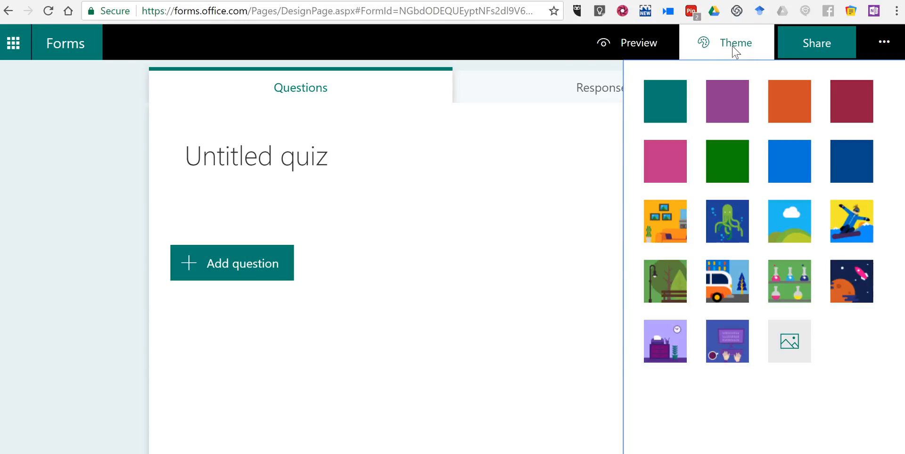
mouse_move(817, 195)
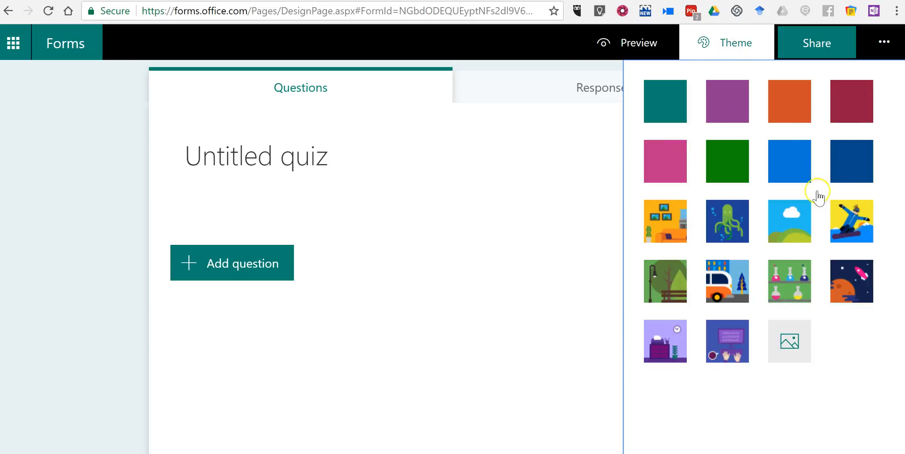
mouse_move(788, 344)
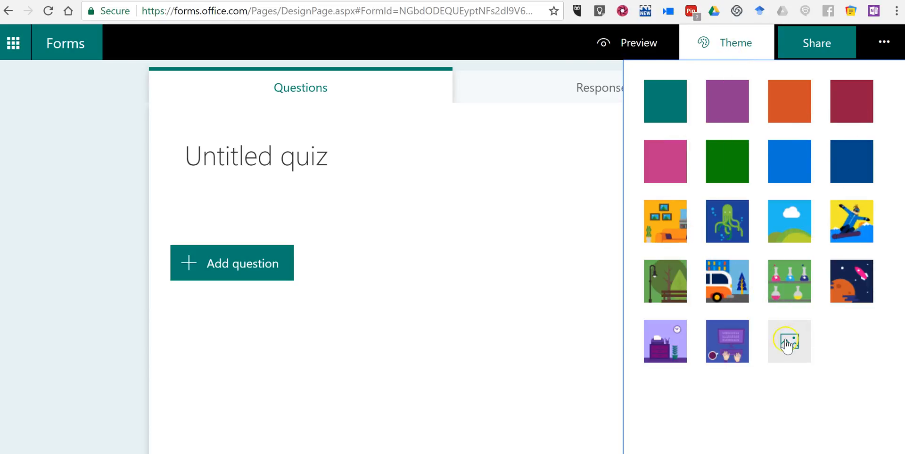
left_click(789, 341)
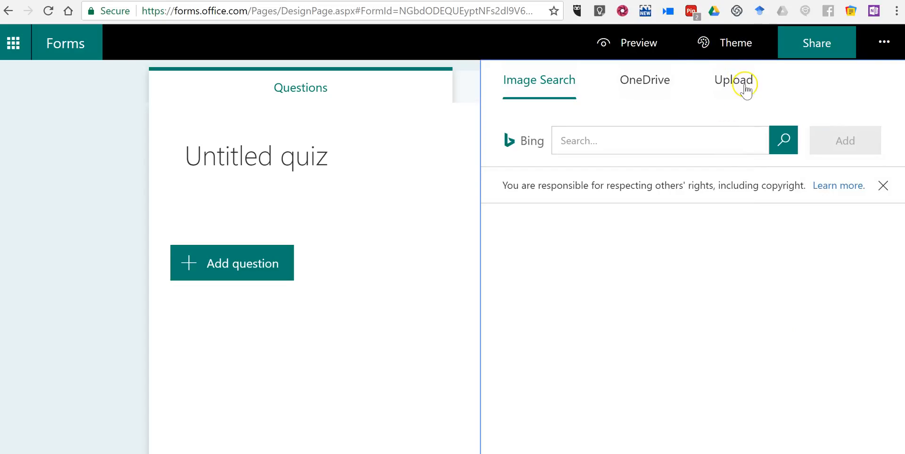
left_click(733, 79)
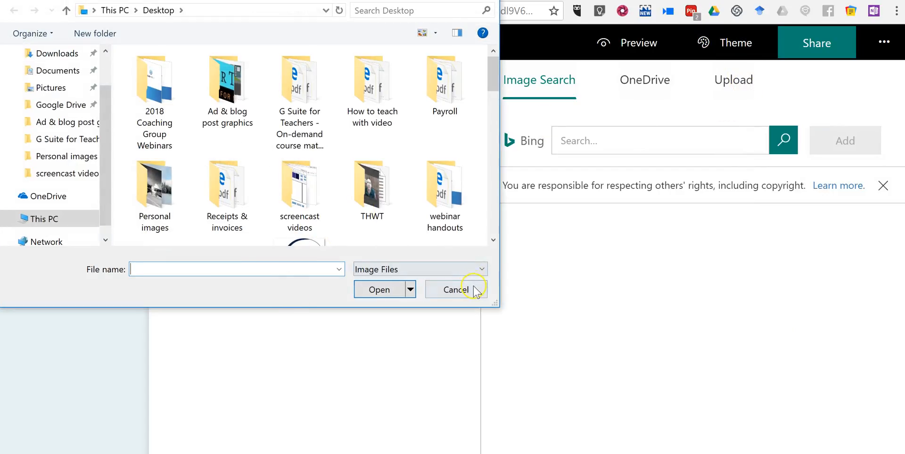
left_click(455, 289)
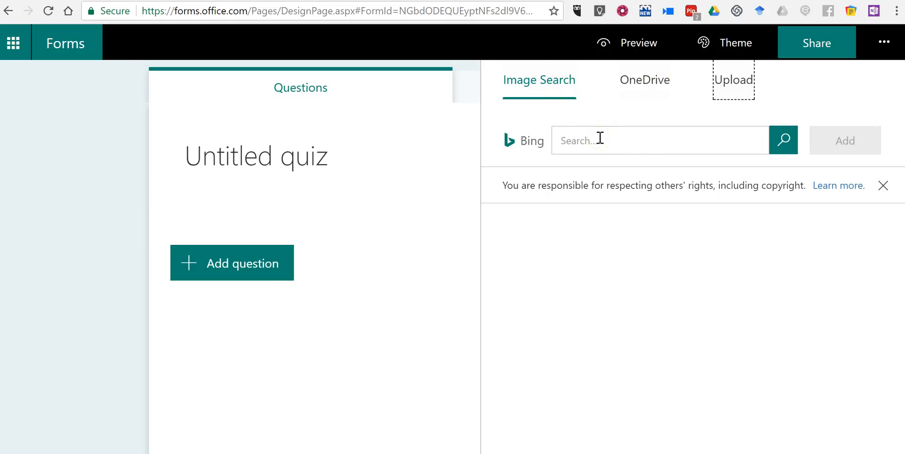
mouse_move(686, 233)
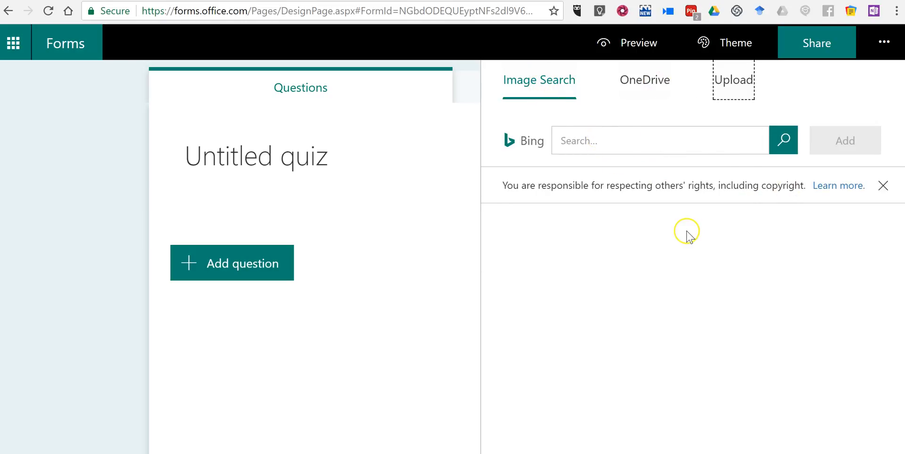
left_click(726, 43)
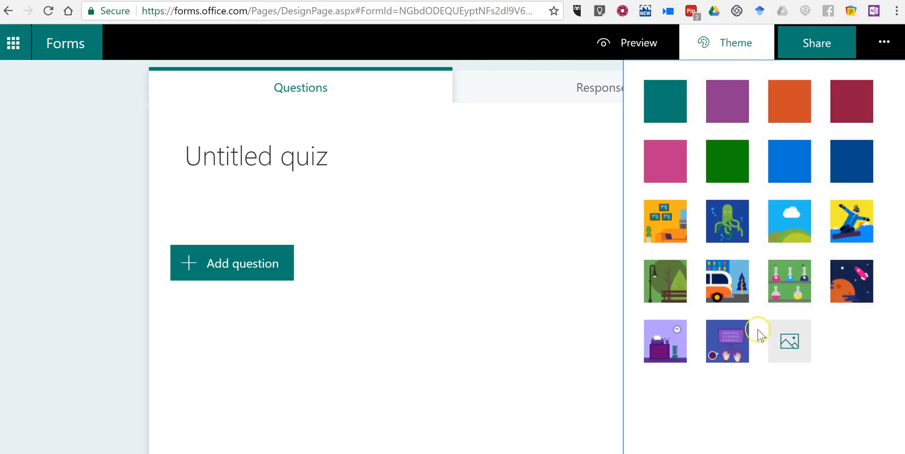
left_click(851, 221)
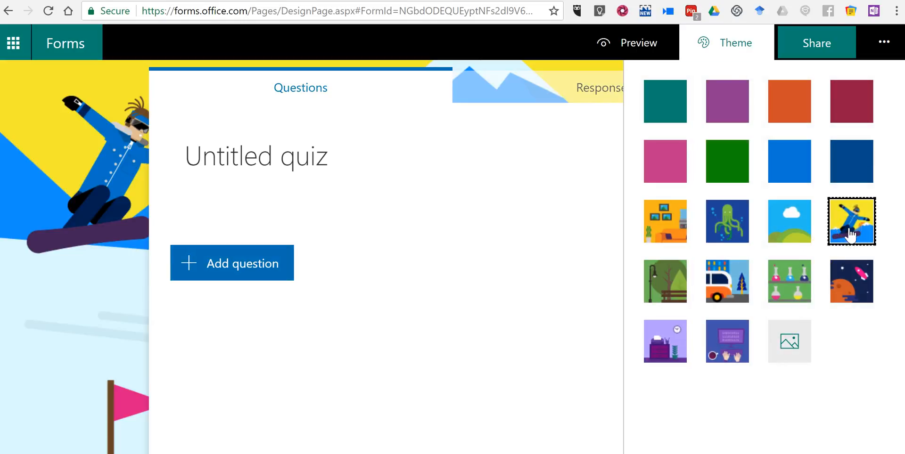
mouse_move(719, 55)
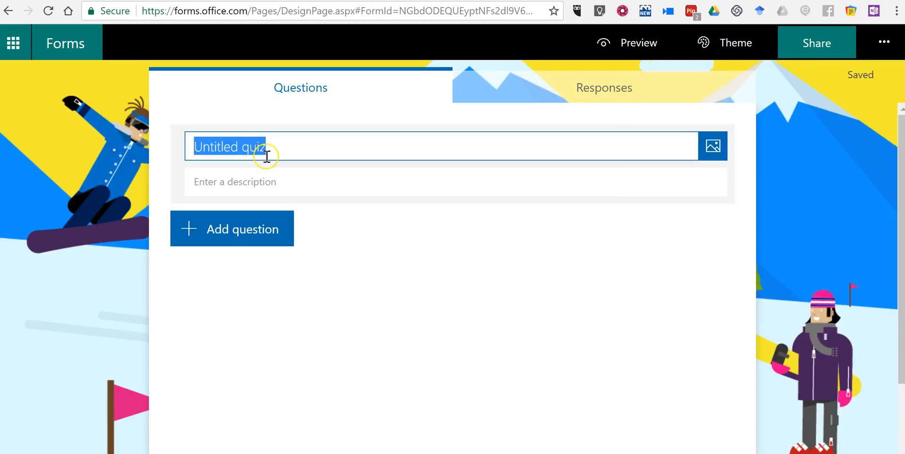
Enter the quiz title 'Fun Trivia Quiz #1' and description 'Just for fun'
type("Fun Trv")
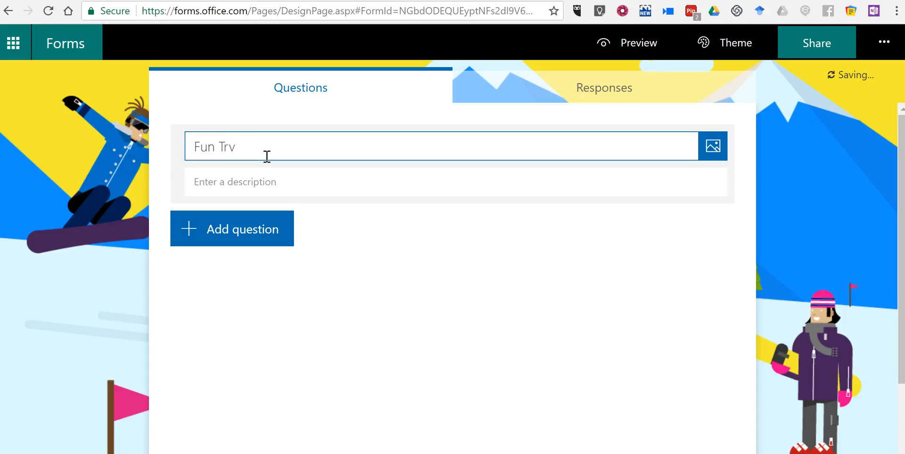
type("ivia Quiz")
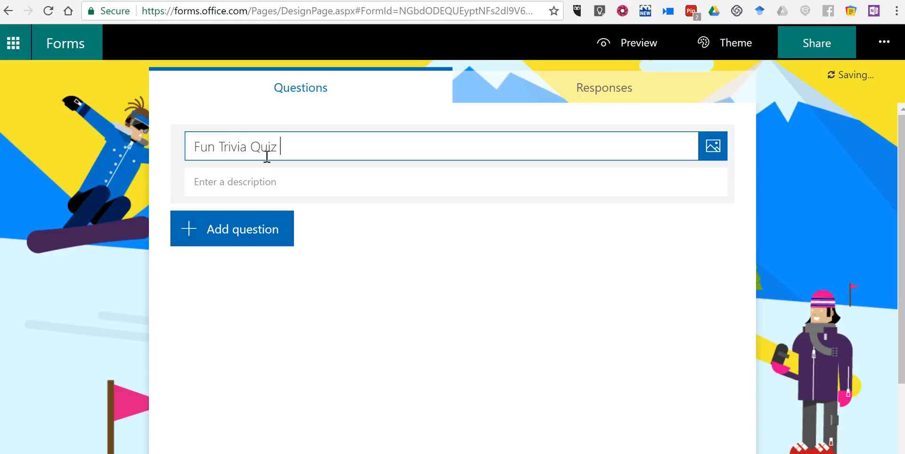
type("#1")
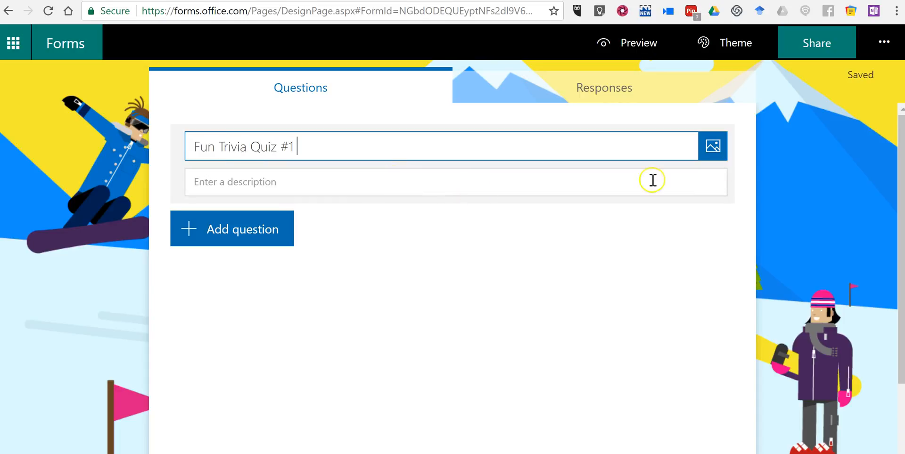
mouse_move(715, 156)
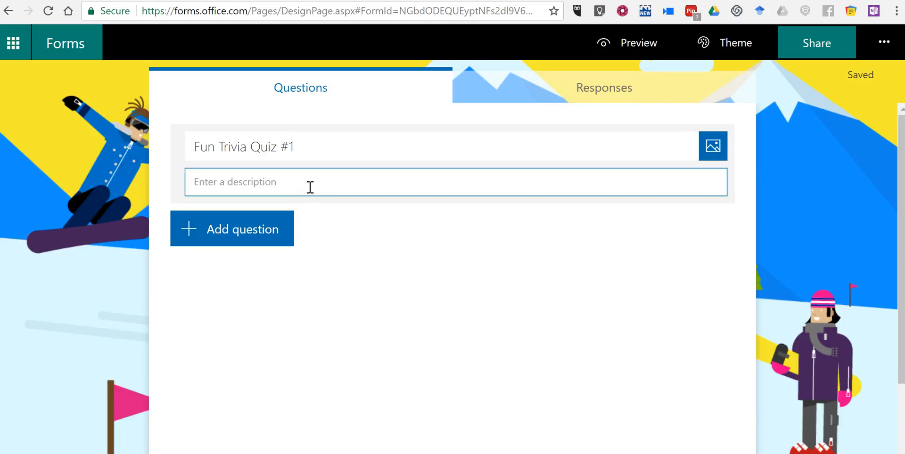
type("J")
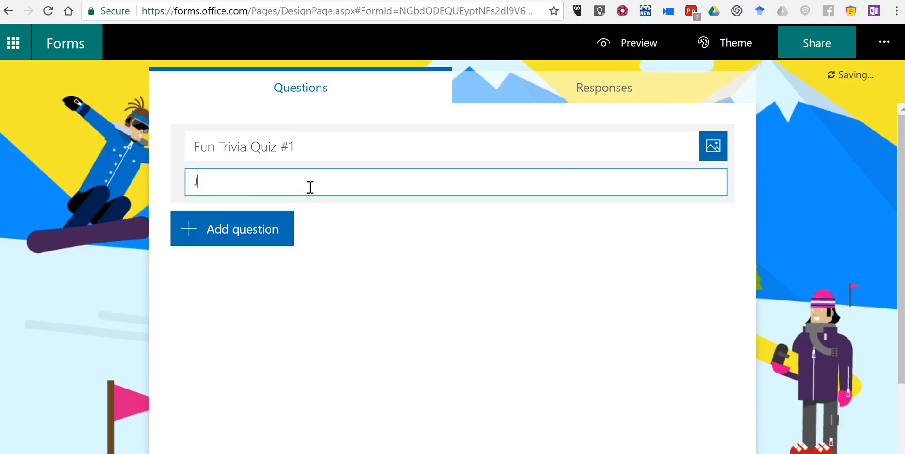
type("Just for fun")
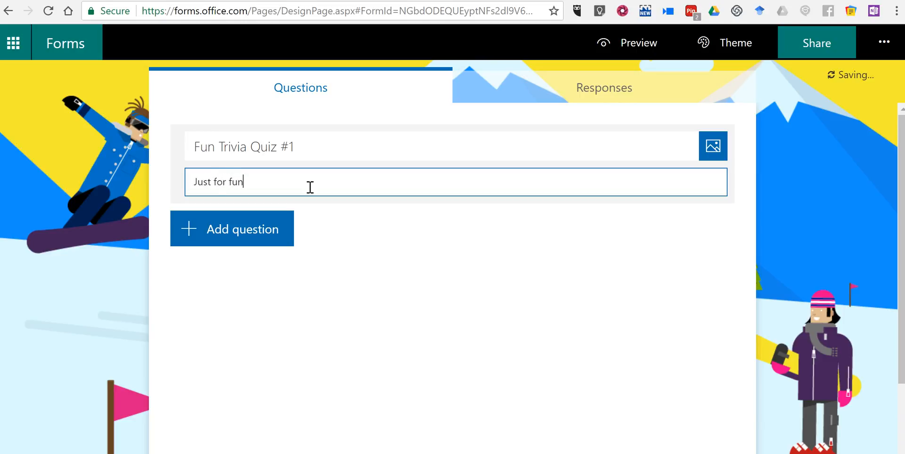
mouse_move(227, 229)
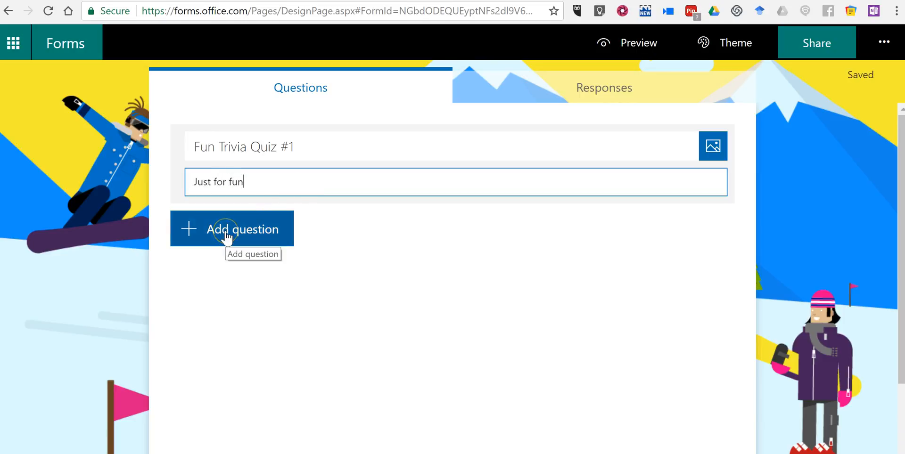
mouse_move(281, 347)
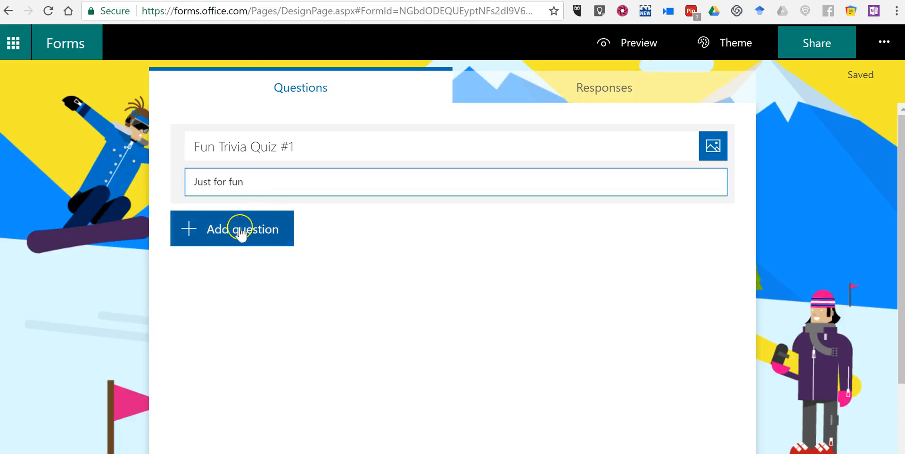
Add a required text question 'Your name' and set its points to 0
left_click(231, 228)
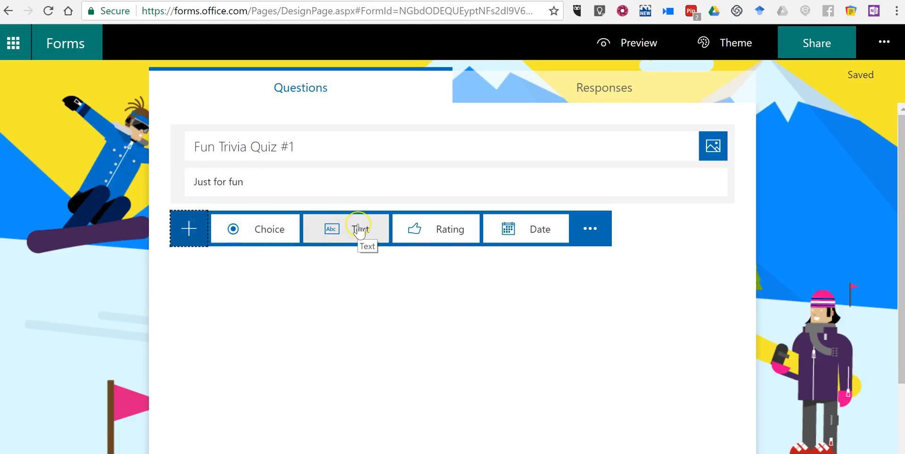
left_click(346, 229)
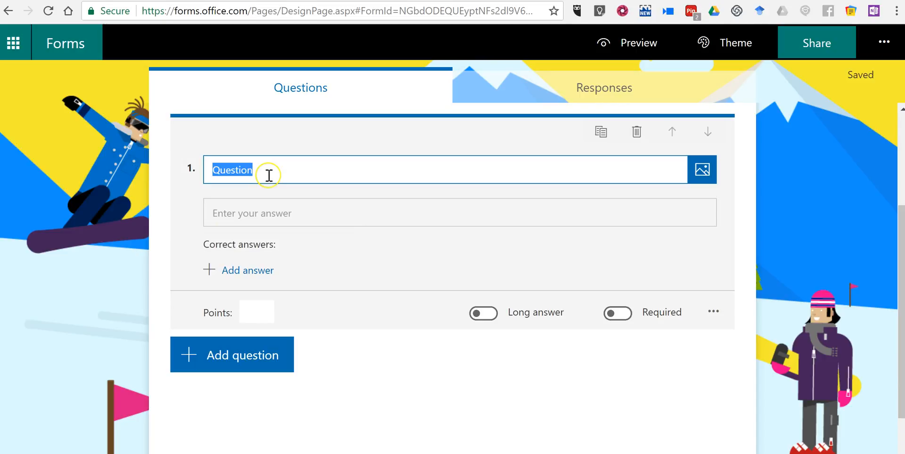
type("Your name")
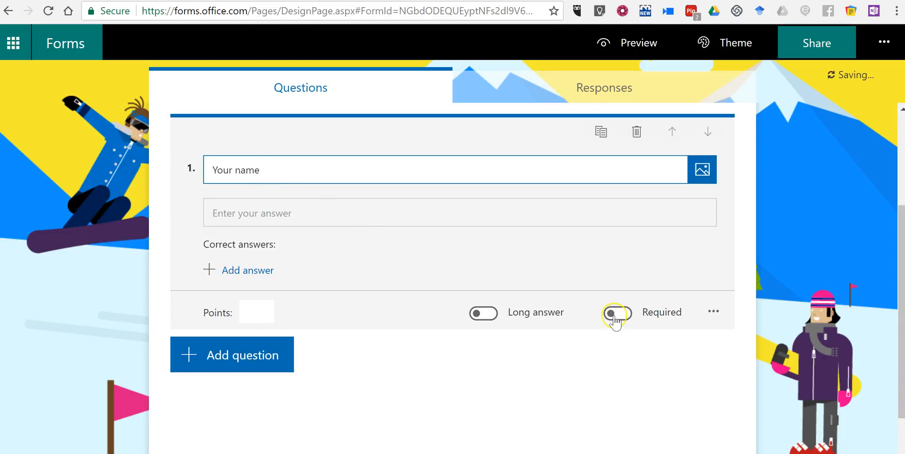
left_click(616, 312)
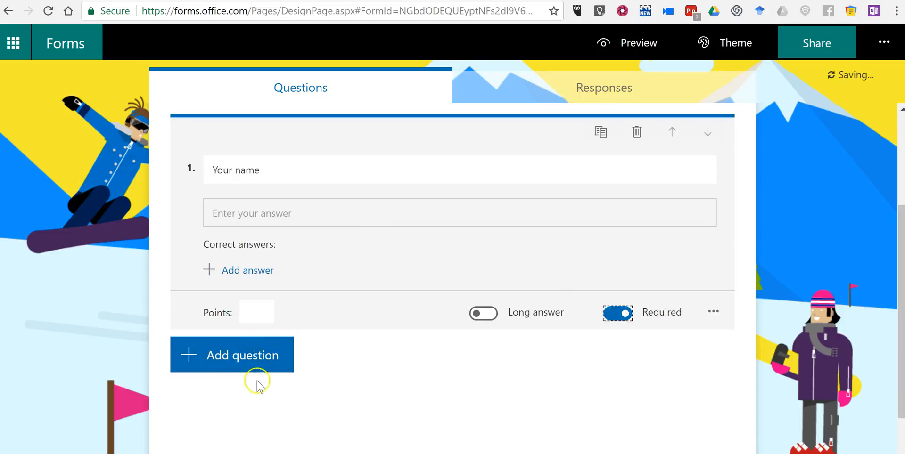
left_click(256, 313)
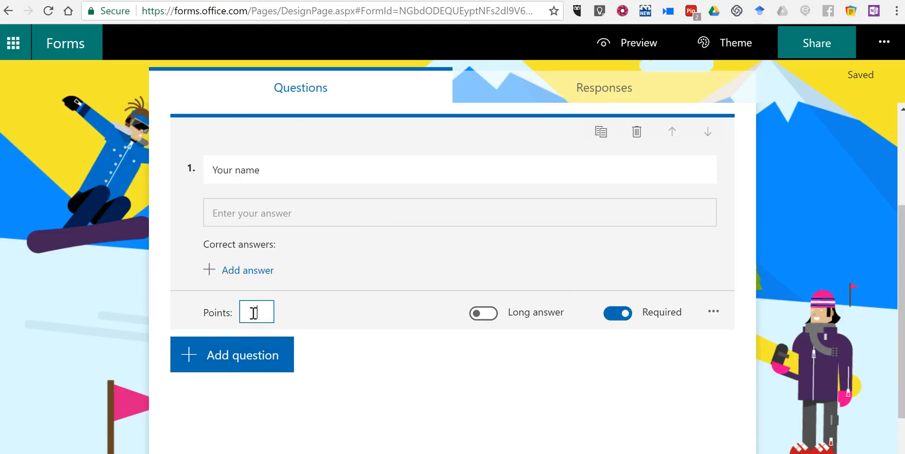
mouse_move(231, 354)
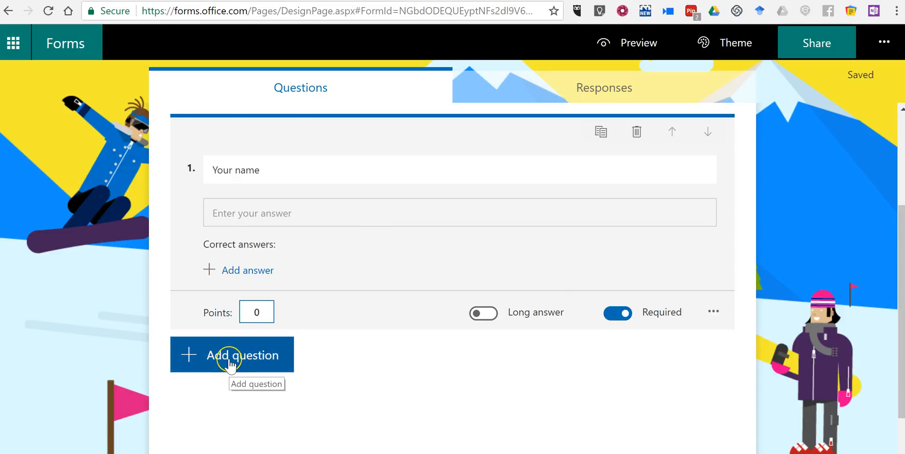
Add a Choice question titled 'Where in the world would you find this building?'
left_click(231, 354)
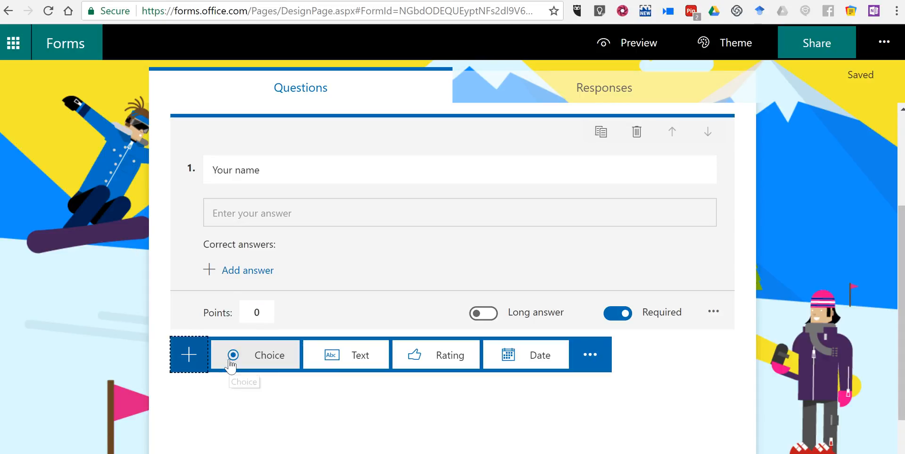
mouse_move(380, 431)
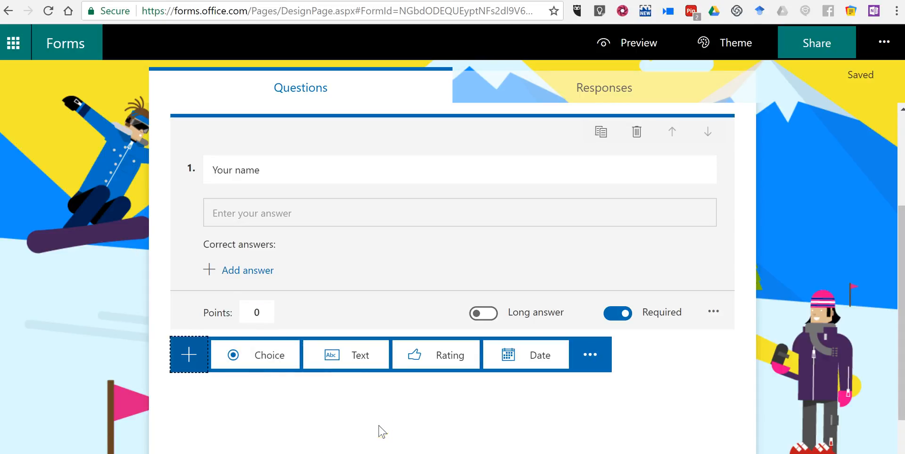
mouse_move(269, 354)
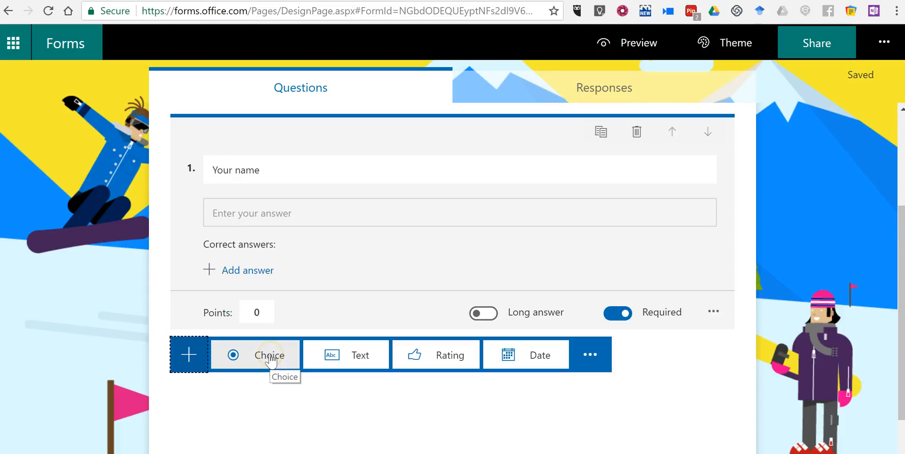
left_click(270, 355)
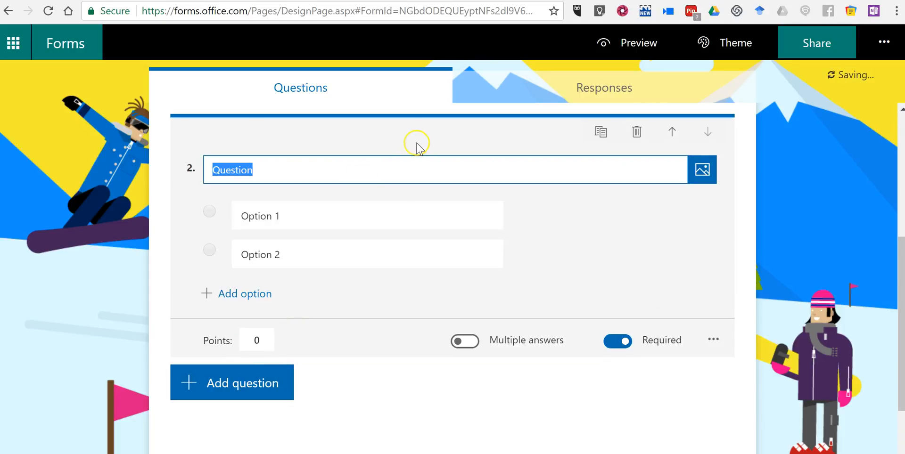
mouse_move(418, 147)
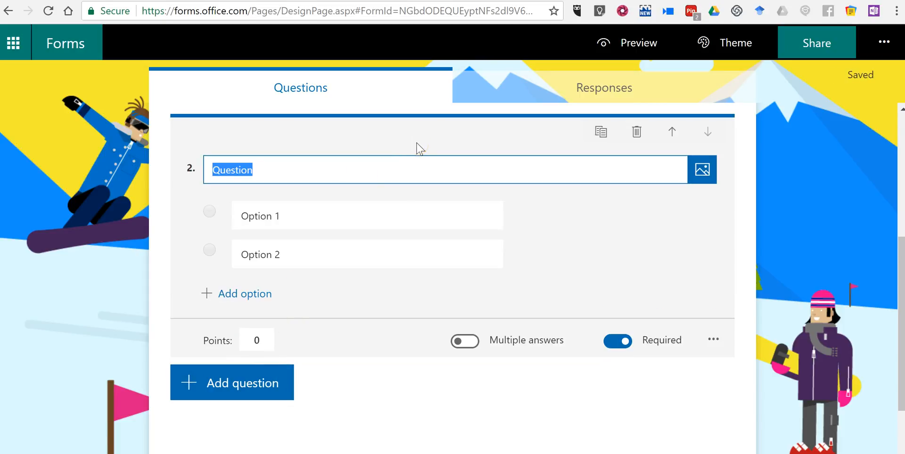
type("Where in the w")
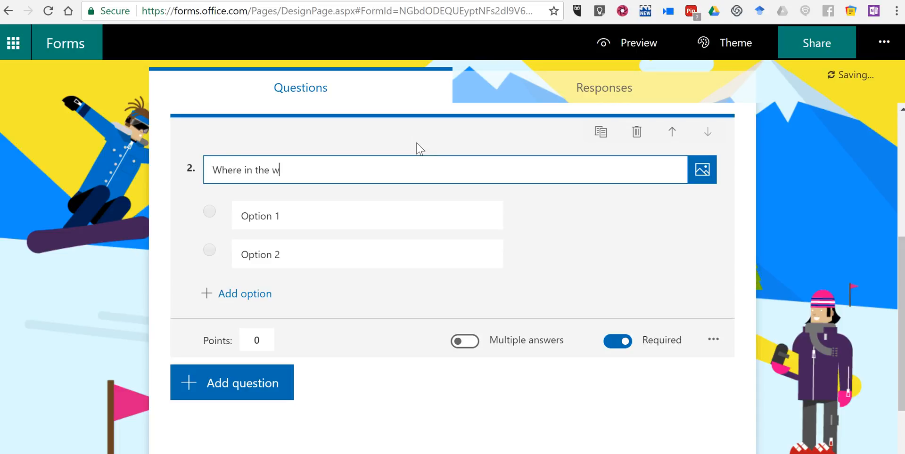
type("orld w")
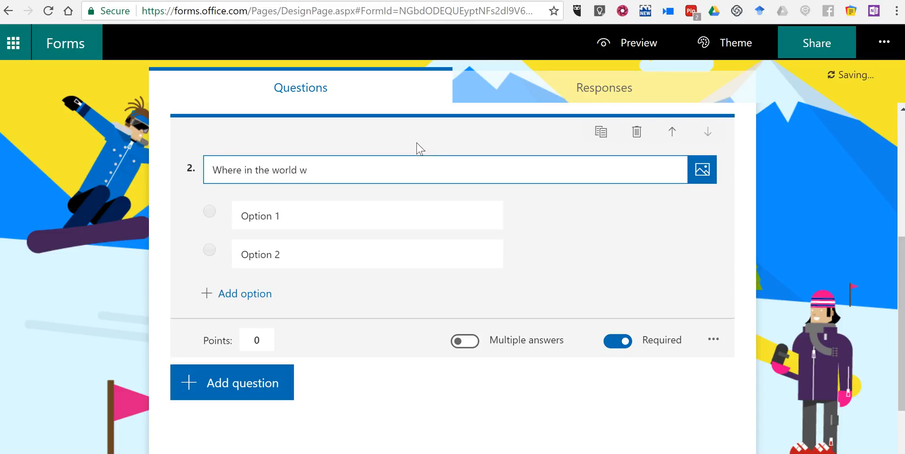
type("ould you find")
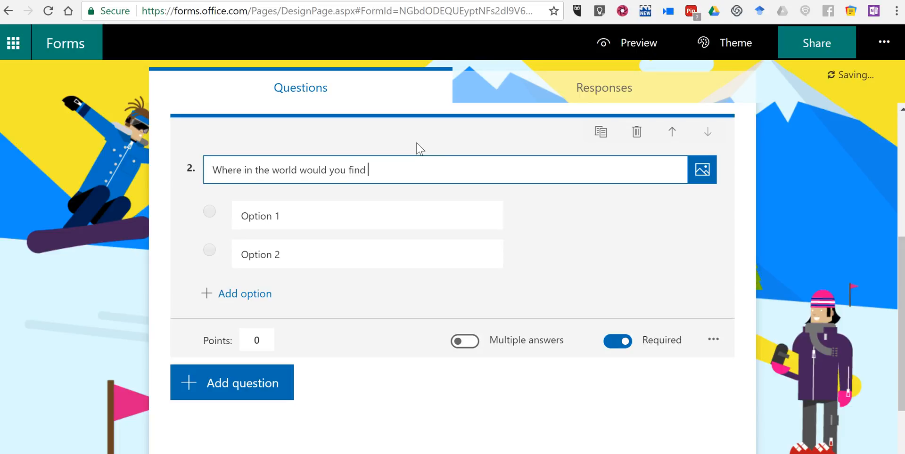
type("this bui")
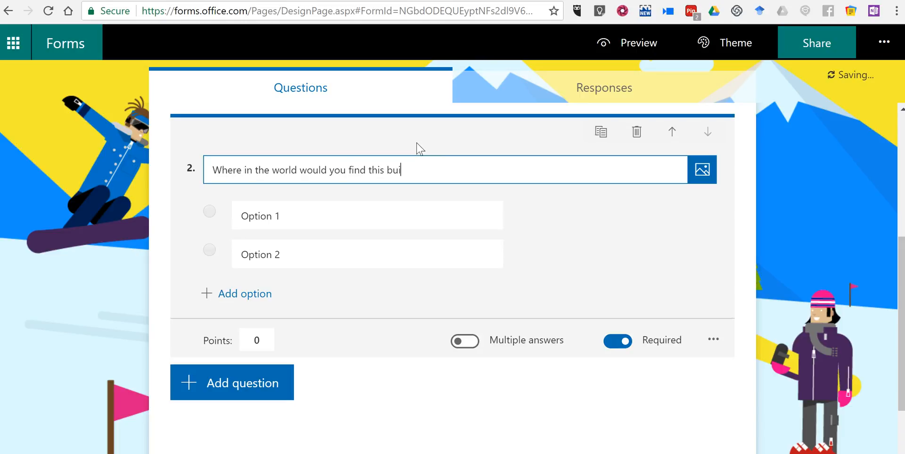
type("lding?")
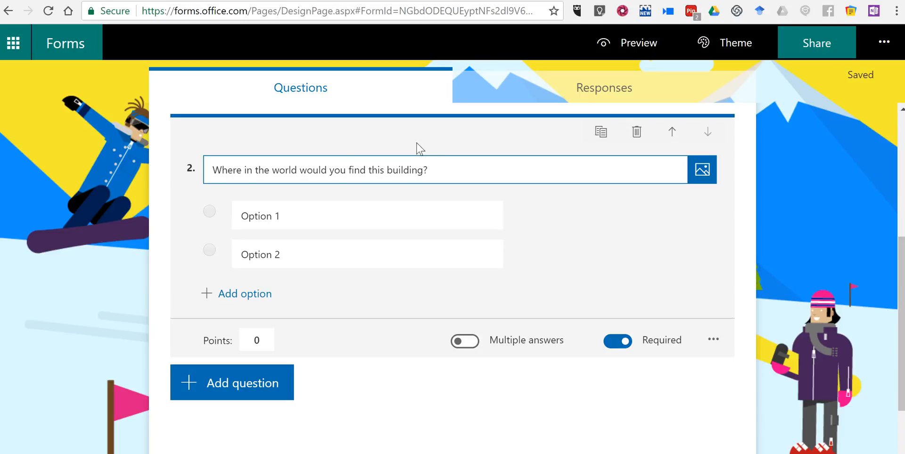
mouse_move(702, 170)
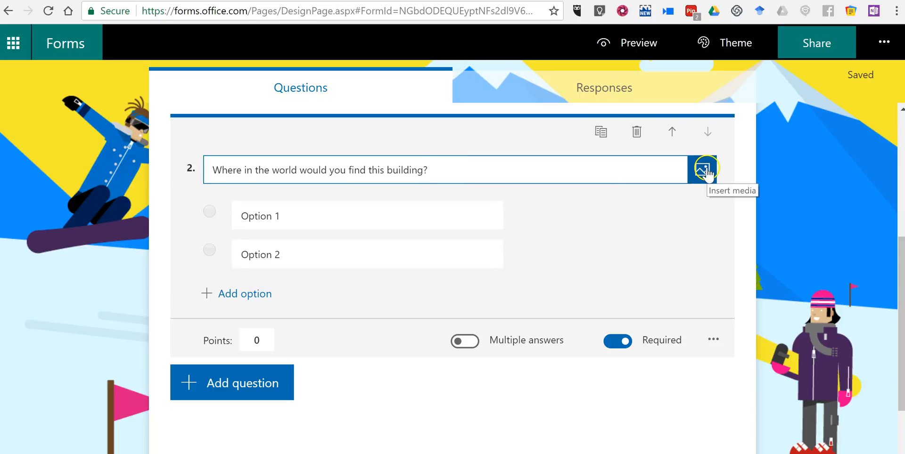
mouse_move(420, 185)
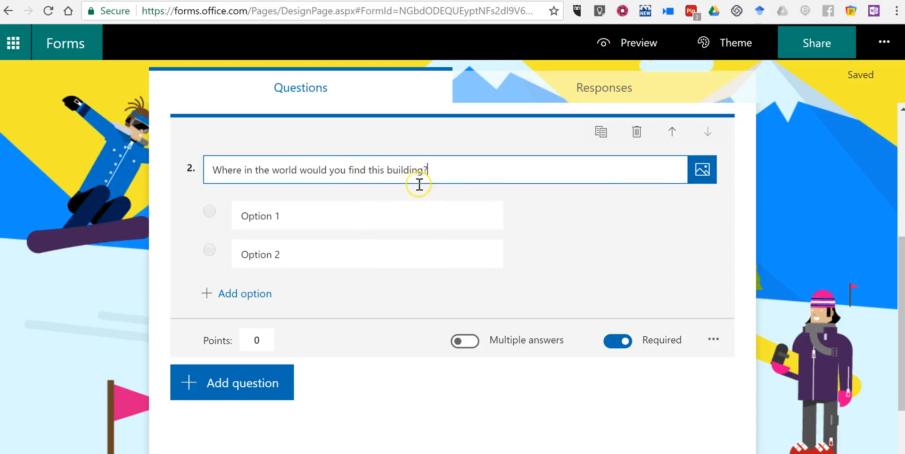
mouse_move(701, 169)
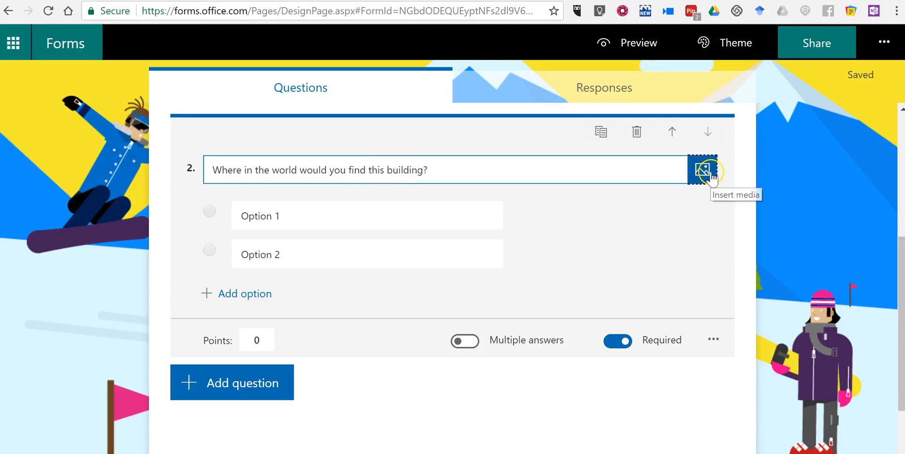
Upload the Sydney Opera House photo from the Desktop as the question's image
left_click(702, 169)
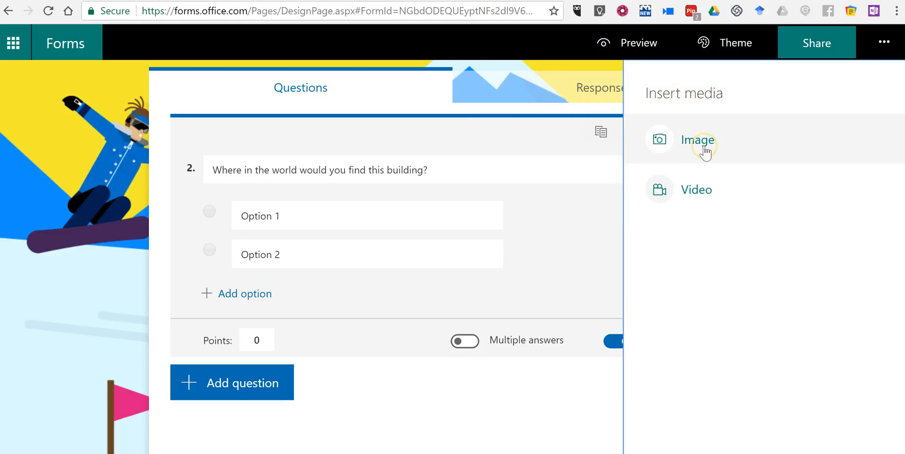
left_click(697, 140)
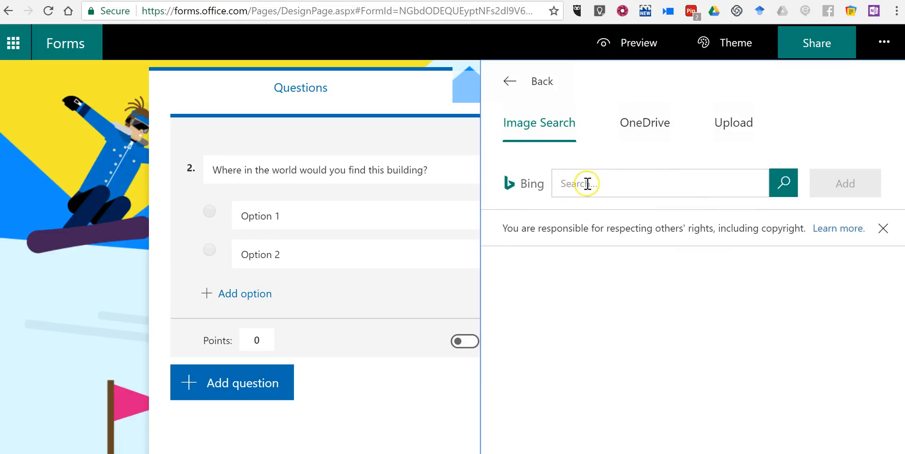
mouse_move(644, 123)
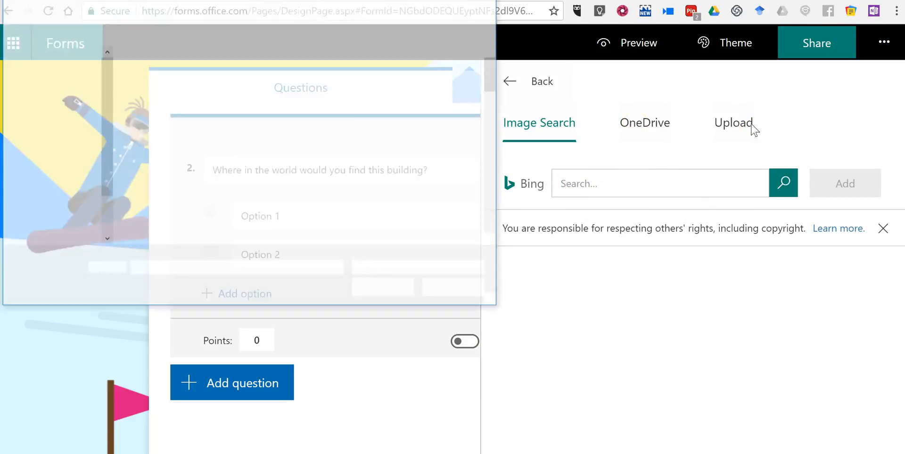
left_click(732, 123)
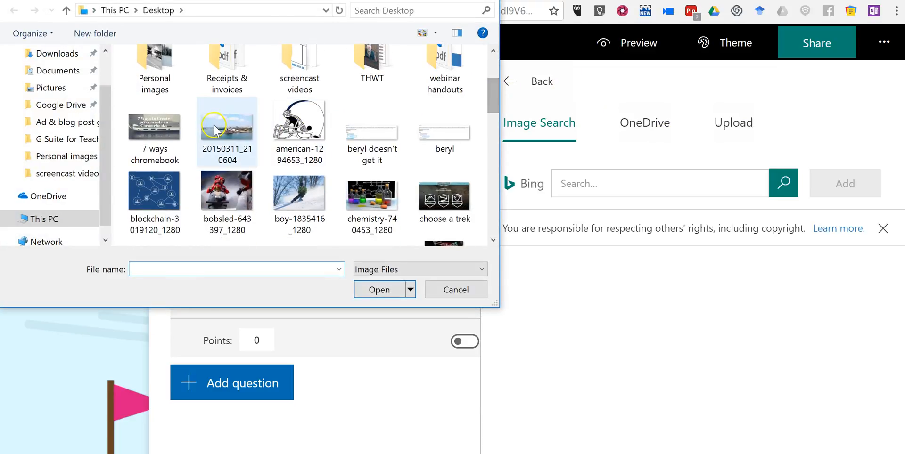
left_click(378, 290)
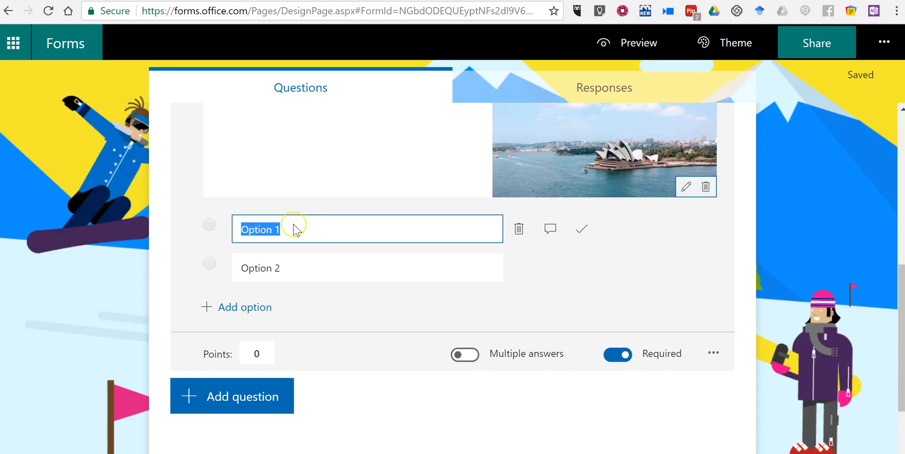
Add options New Zealand, Australia, Hong Kong, mark Australia correct, and set 5 points
type("New Zealand")
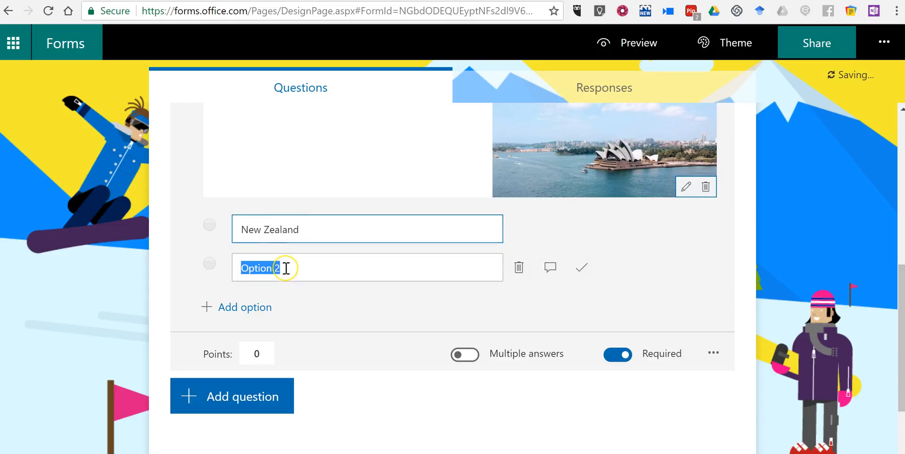
type("Australia")
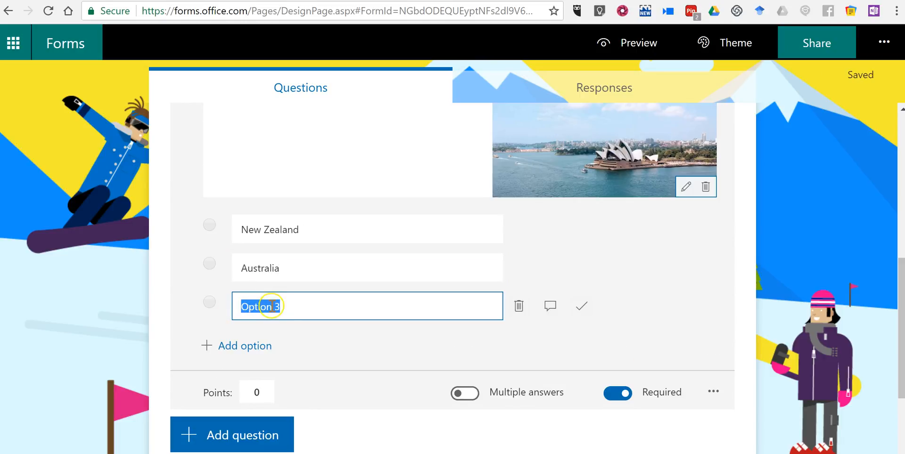
type("Hong Kong")
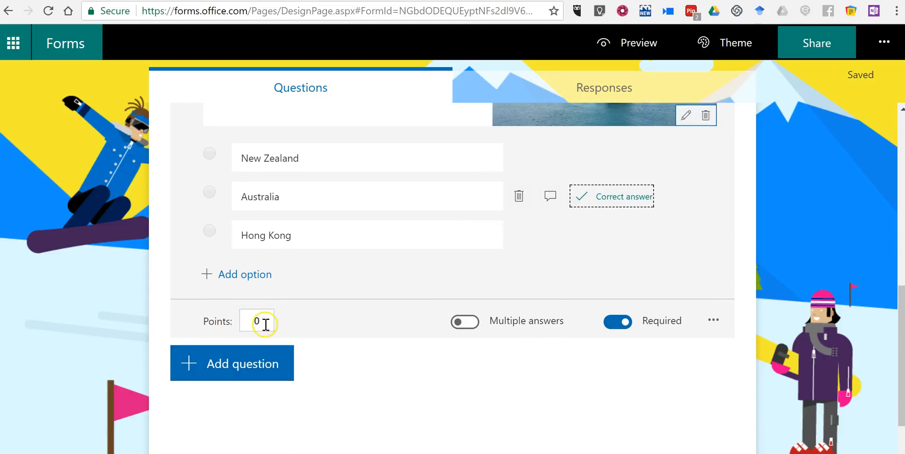
type("5")
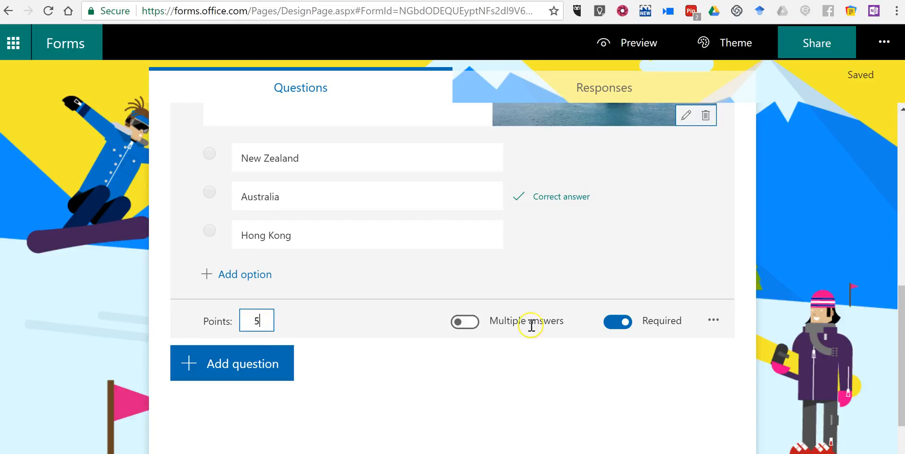
mouse_move(658, 321)
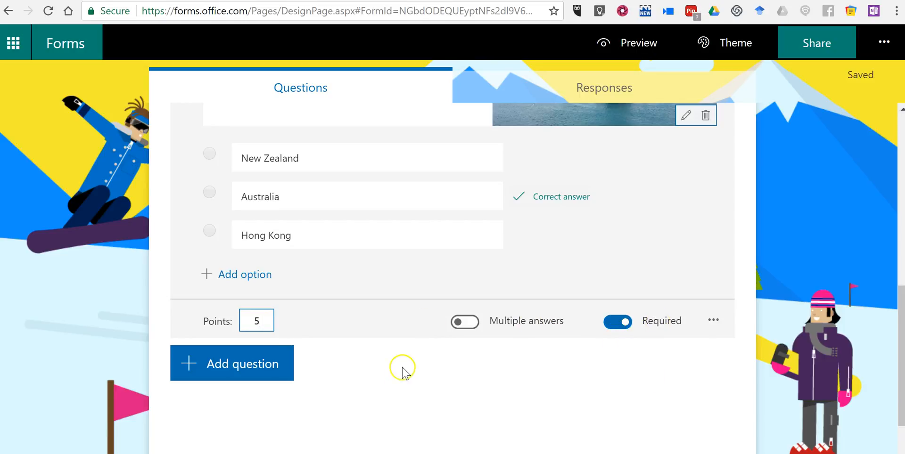
mouse_move(464, 321)
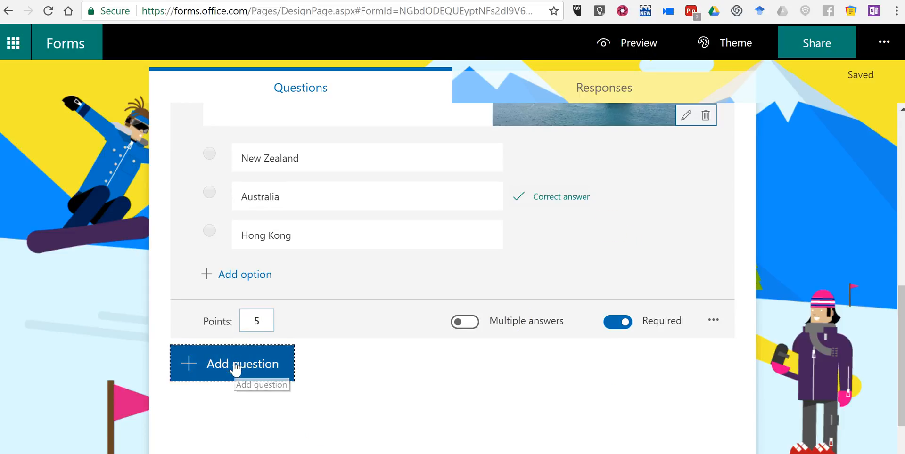
Add a Text question: 'Who was the second President of the United States?'
left_click(231, 363)
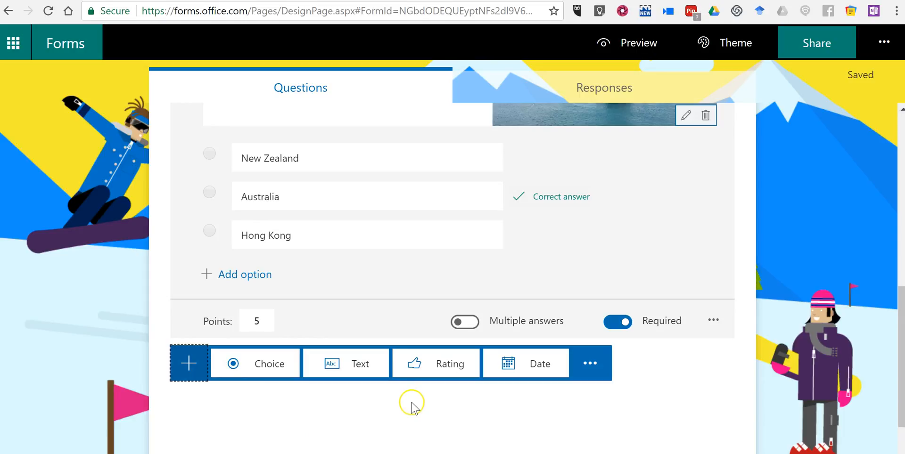
mouse_move(360, 364)
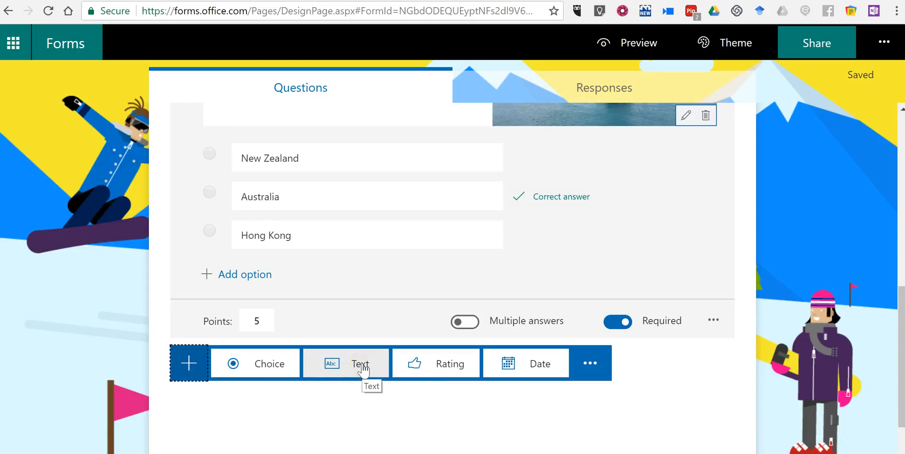
left_click(345, 363)
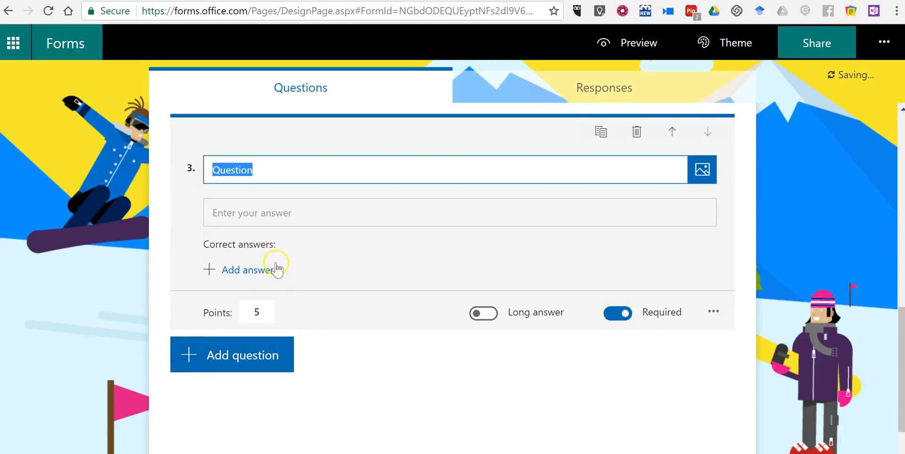
type("W")
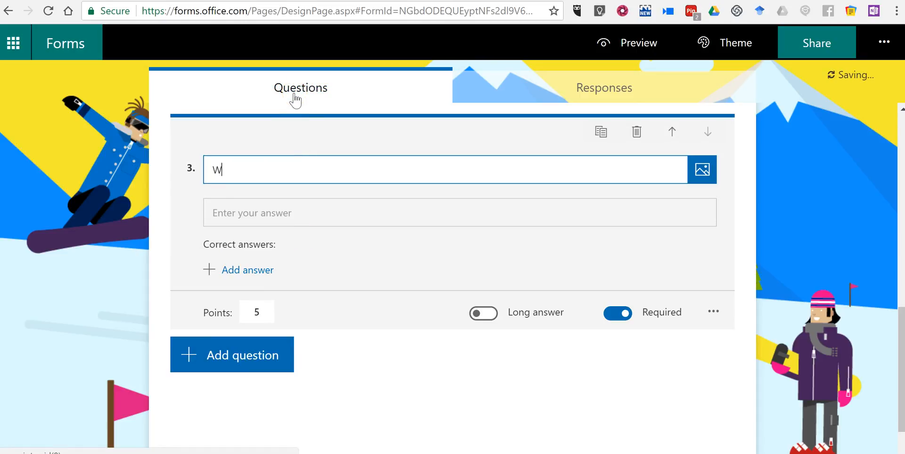
type("ho was the se")
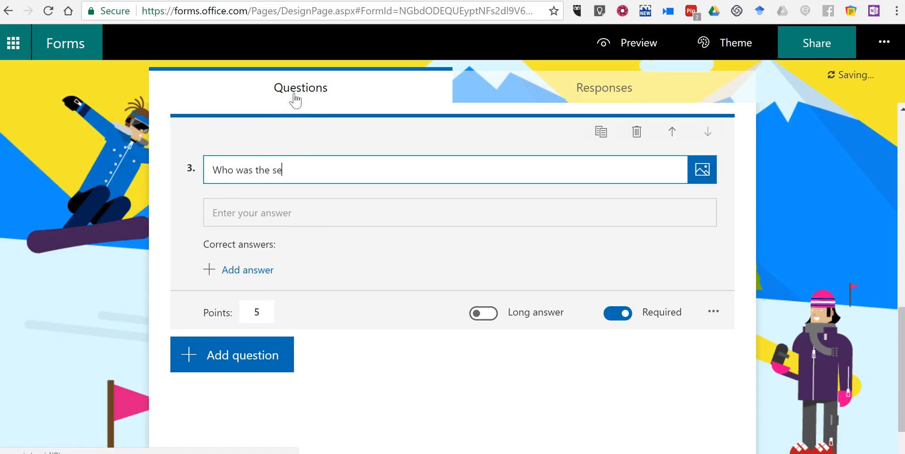
type("cond Pres")
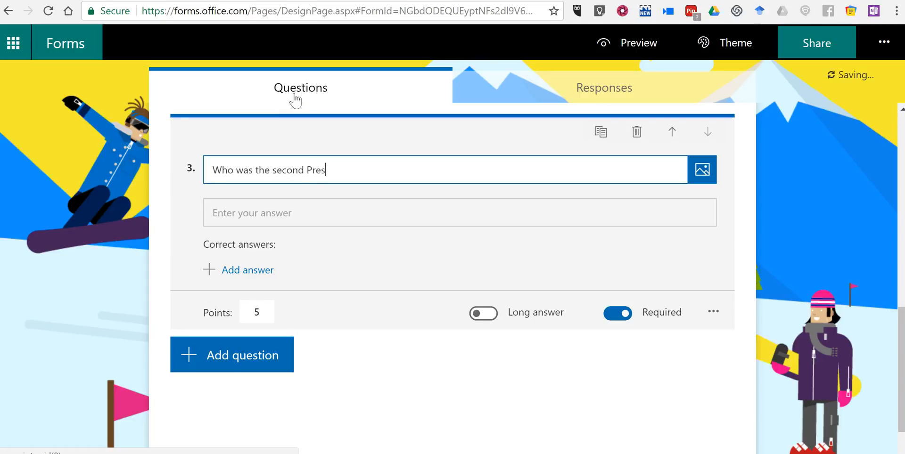
type("ident of the United Stta")
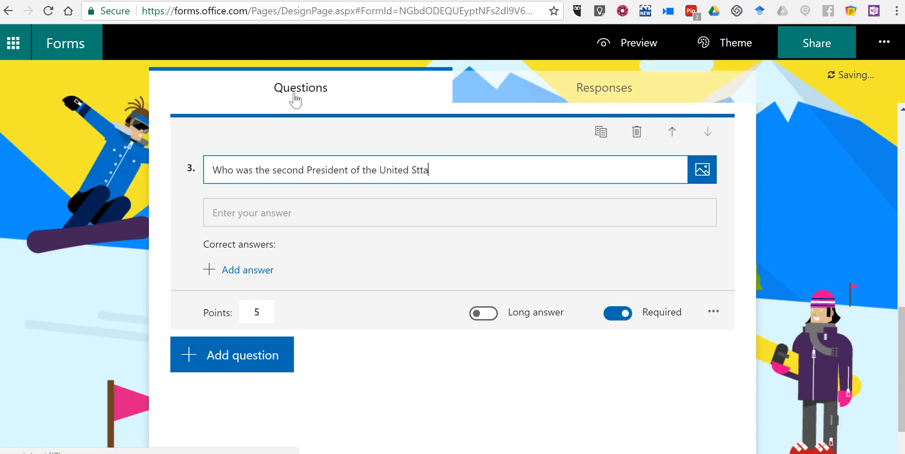
type("tes?")
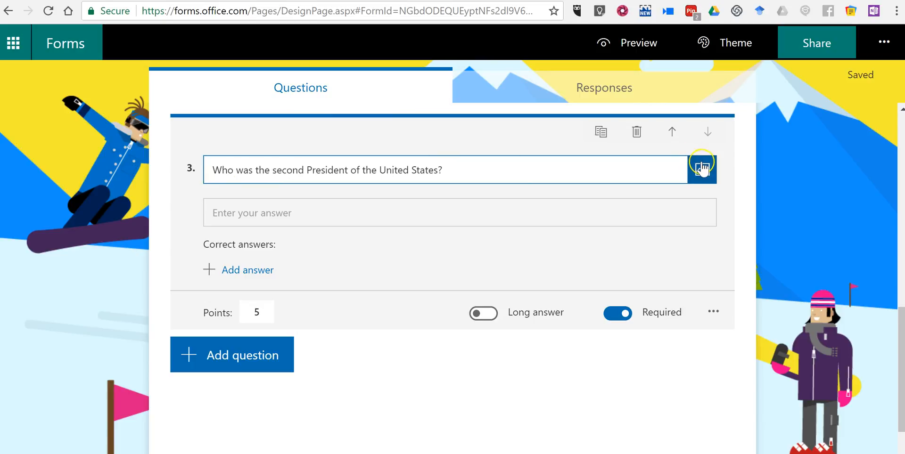
Embed a YouTube video in question 3, add correct answer 'Adams', and set 5 points
left_click(702, 170)
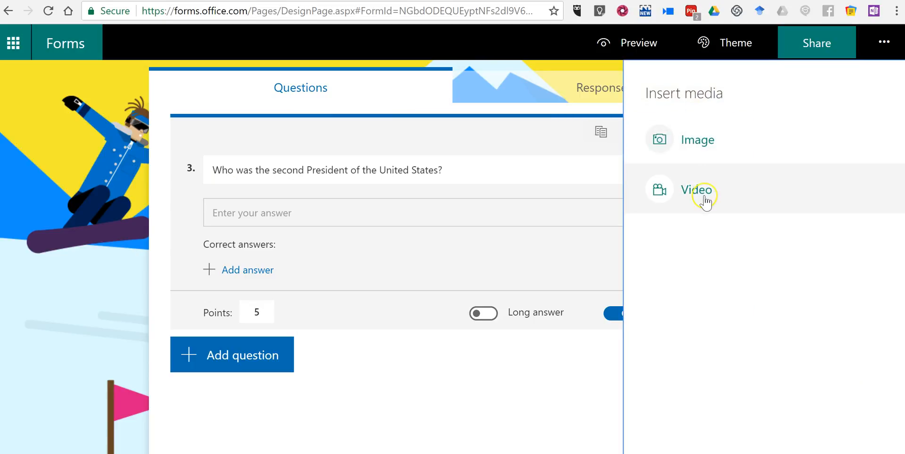
left_click(696, 190)
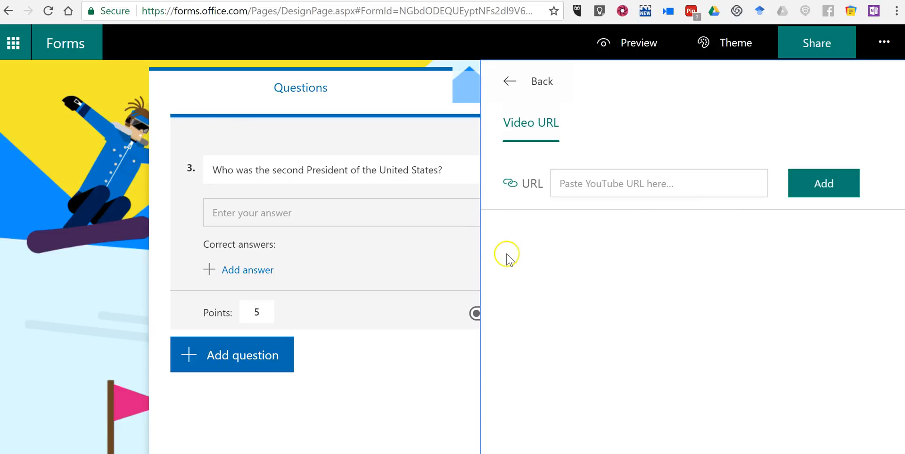
mouse_move(518, 261)
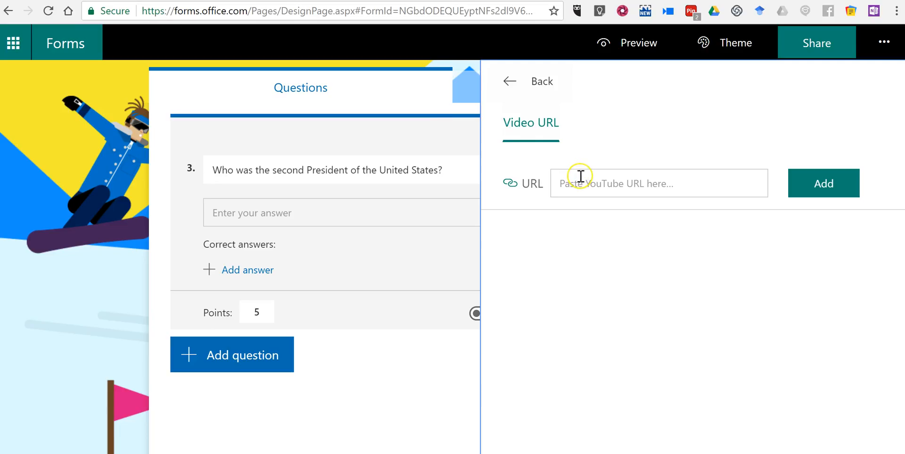
left_click(509, 80)
type("Ada")
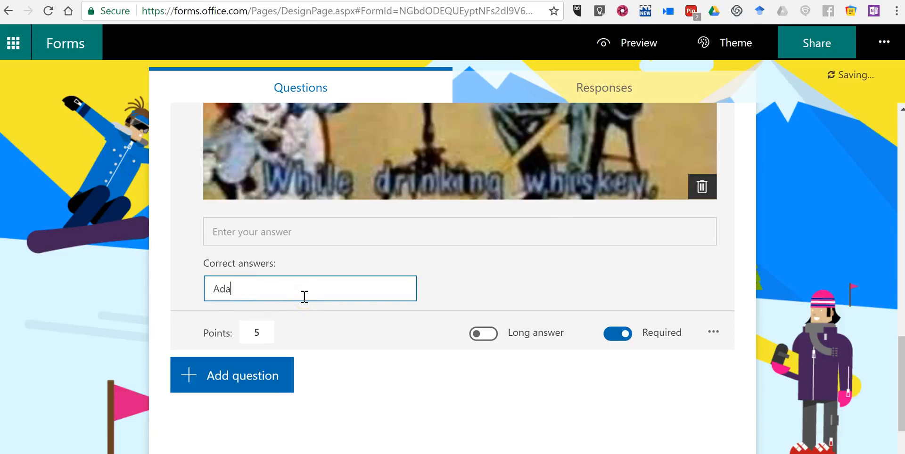
type("ms")
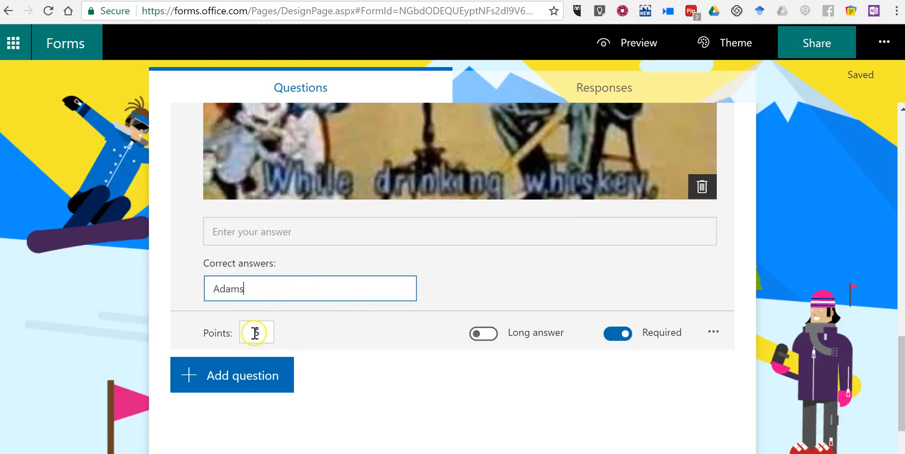
type("5")
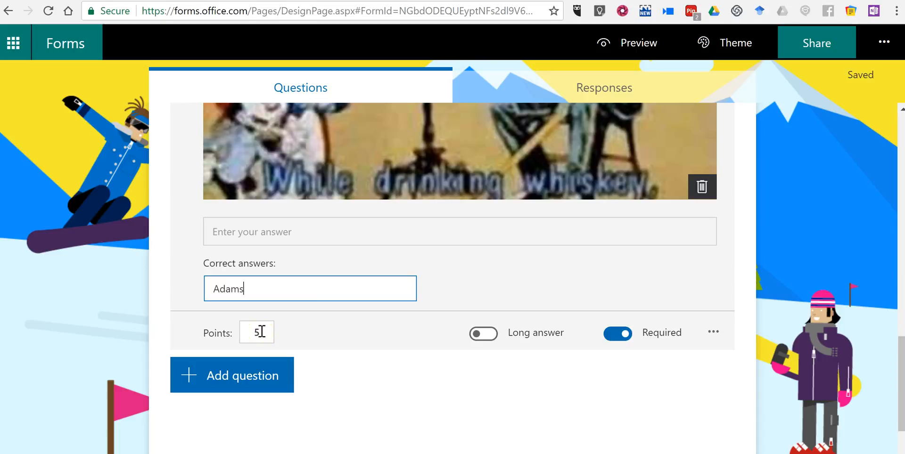
mouse_move(603, 338)
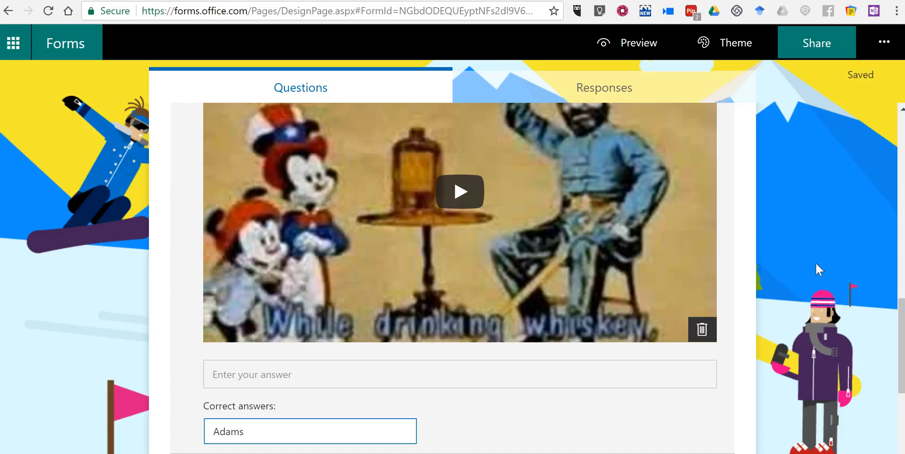
scroll("up", 3)
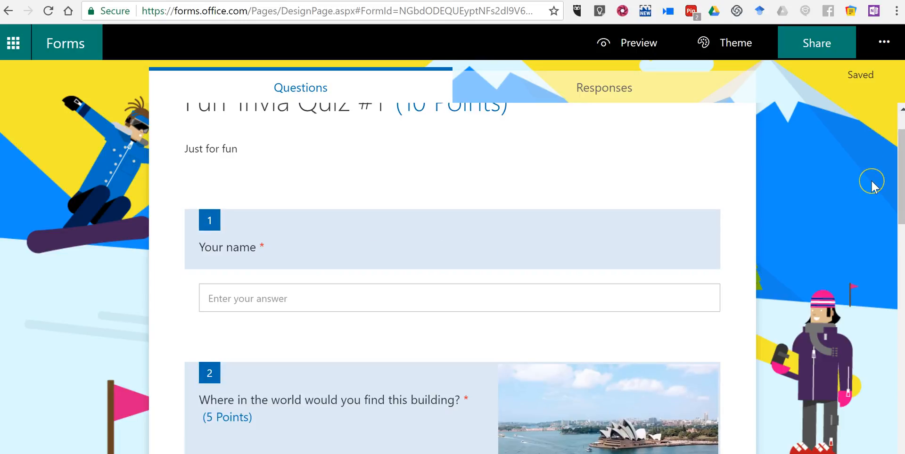
scroll("up", 3)
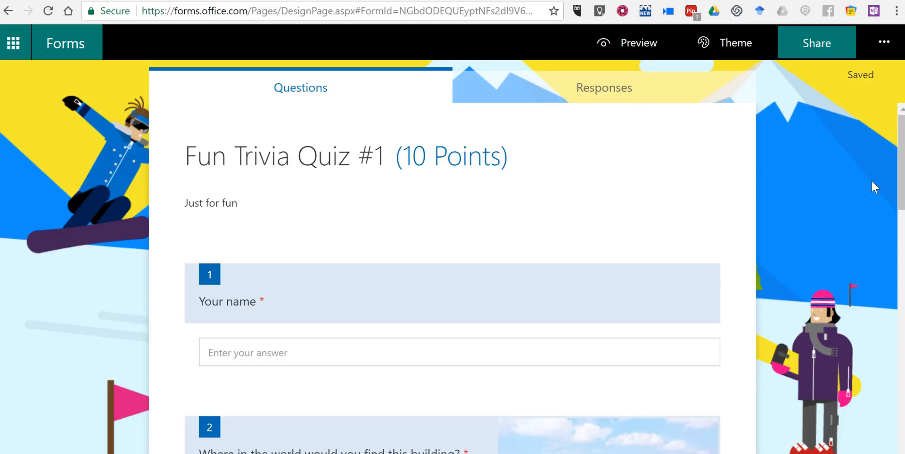
mouse_move(815, 43)
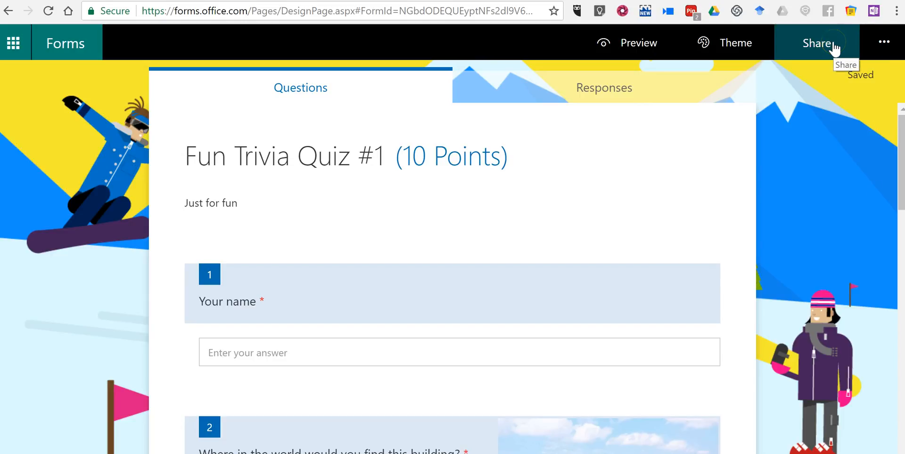
In the Share pane, allow anyone with the link to respond
left_click(816, 43)
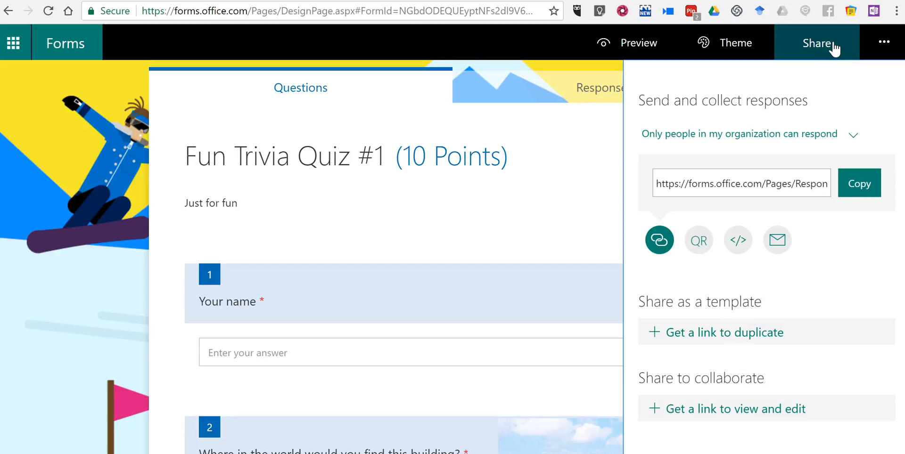
mouse_move(663, 138)
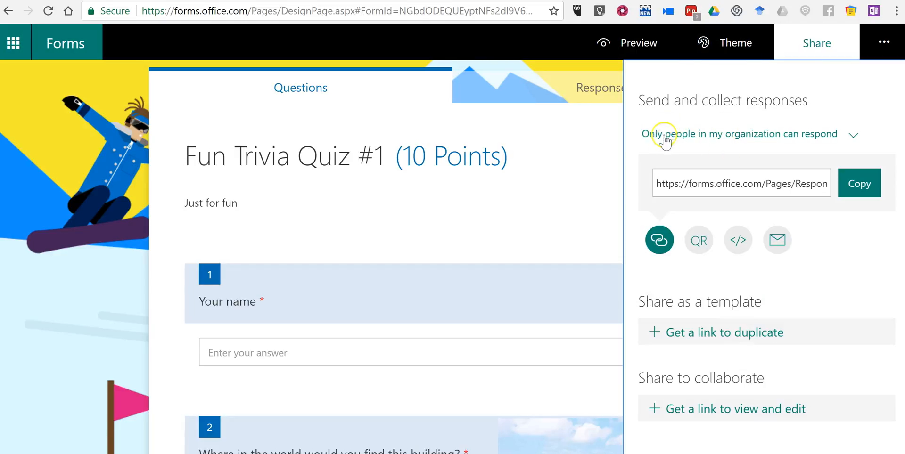
mouse_move(666, 133)
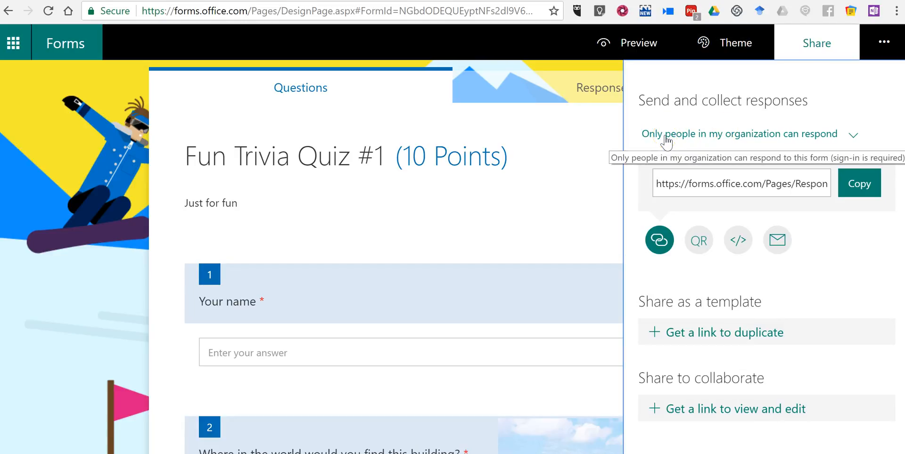
mouse_move(801, 141)
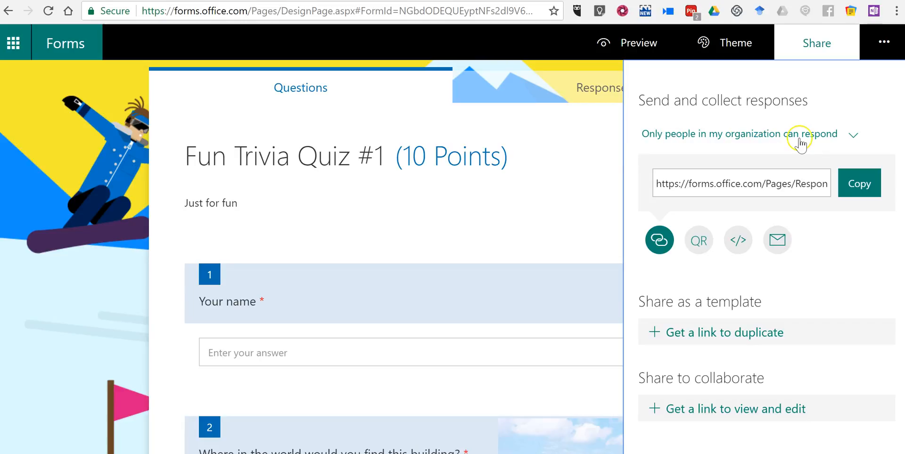
left_click(853, 134)
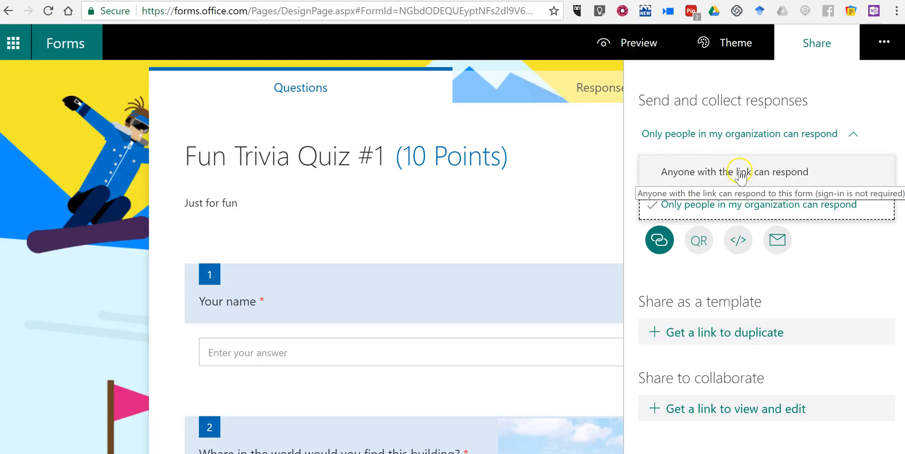
left_click(734, 171)
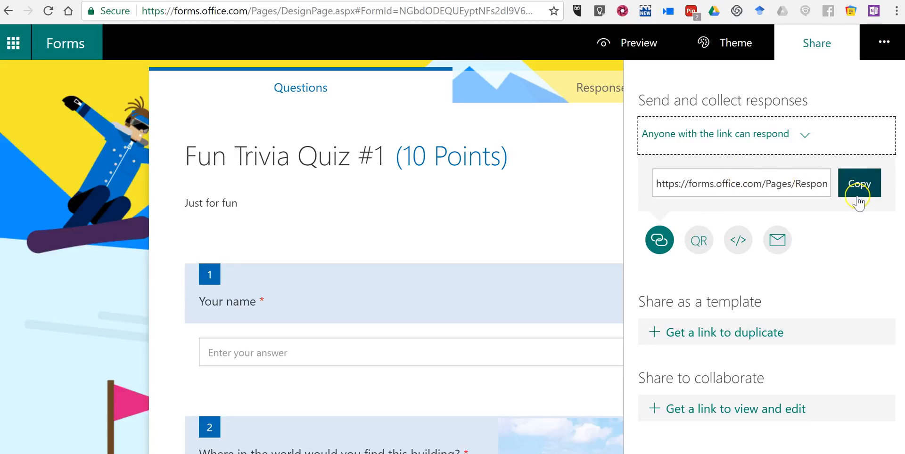
mouse_move(698, 240)
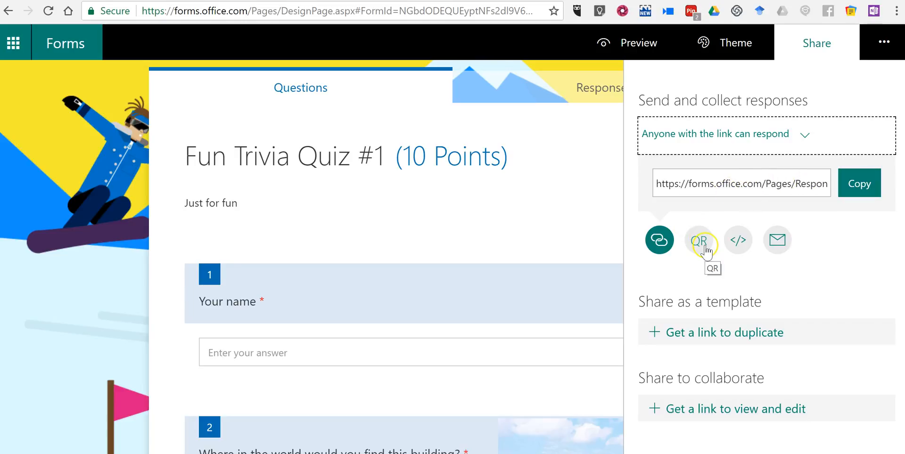
View the QR and embed codes, then create and delete a view-and-edit link
left_click(698, 240)
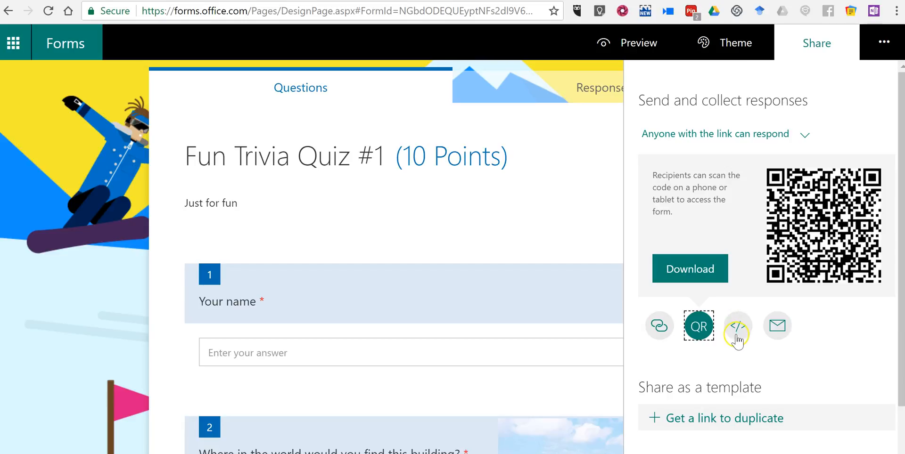
left_click(738, 325)
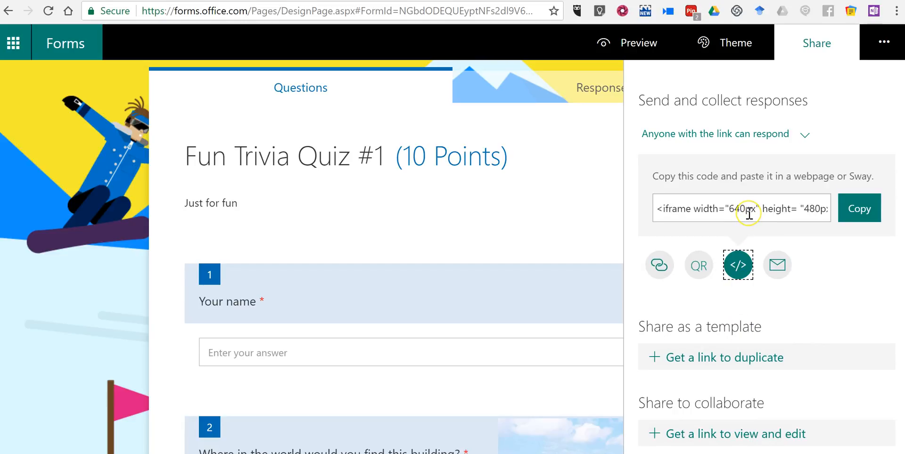
mouse_move(759, 238)
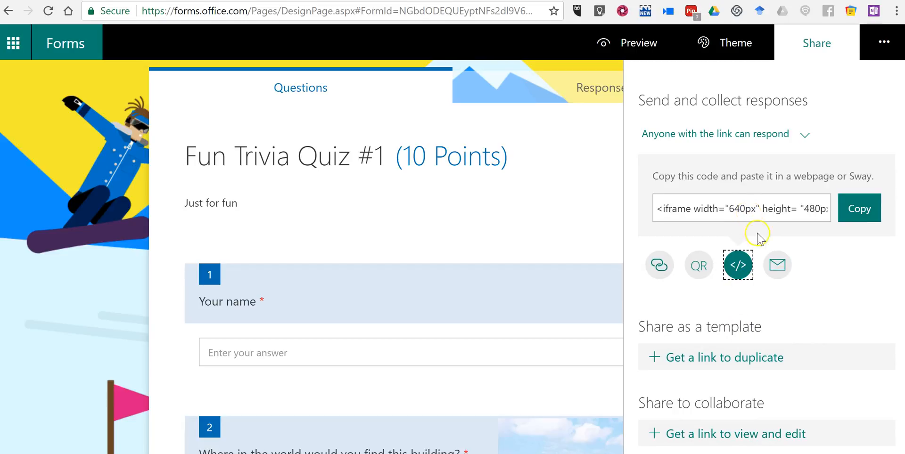
mouse_move(776, 265)
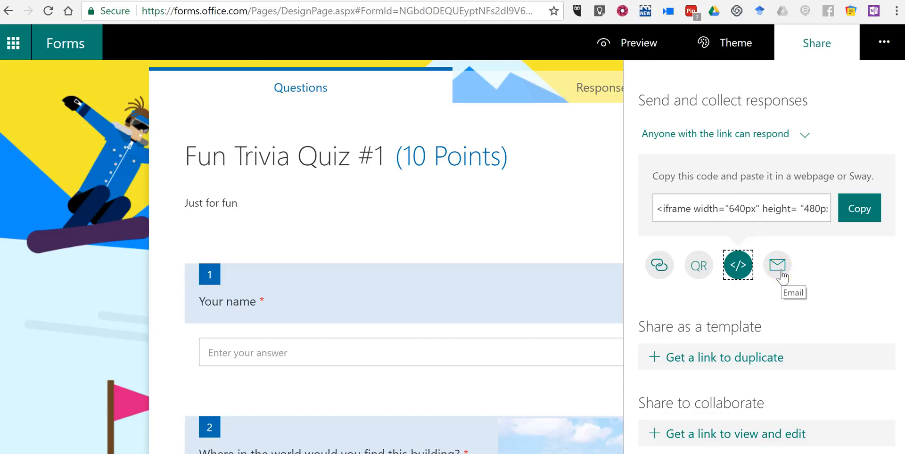
mouse_move(659, 264)
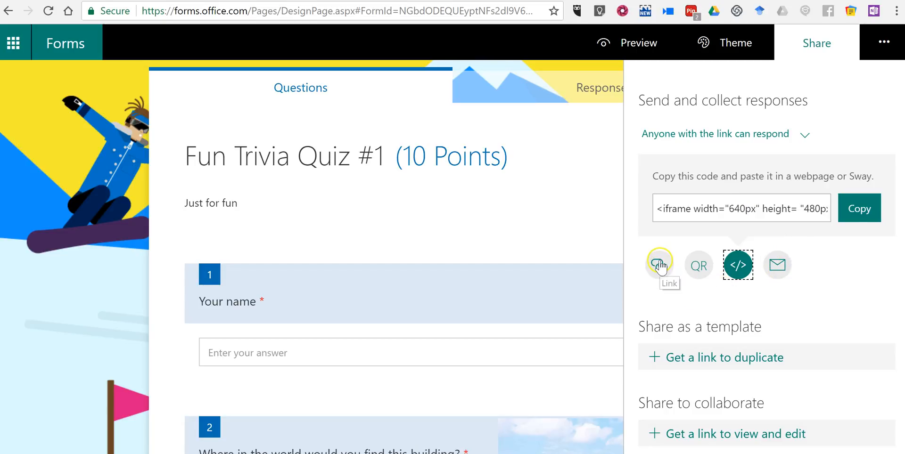
left_click(658, 264)
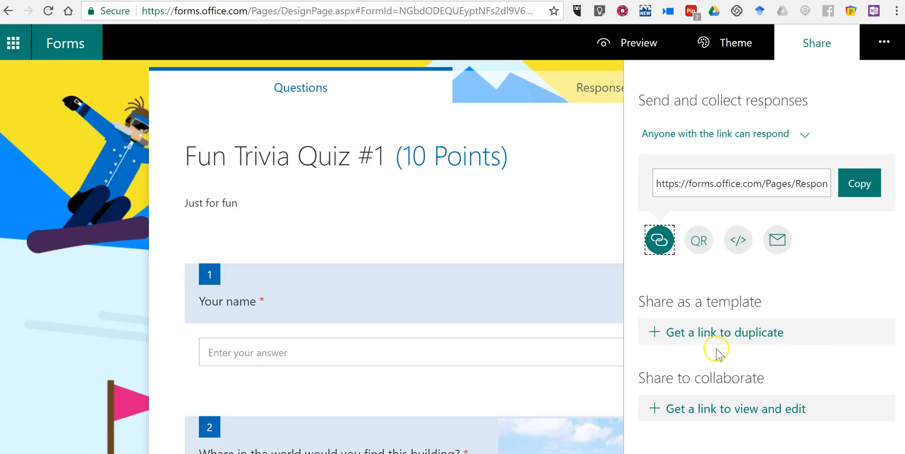
mouse_move(698, 321)
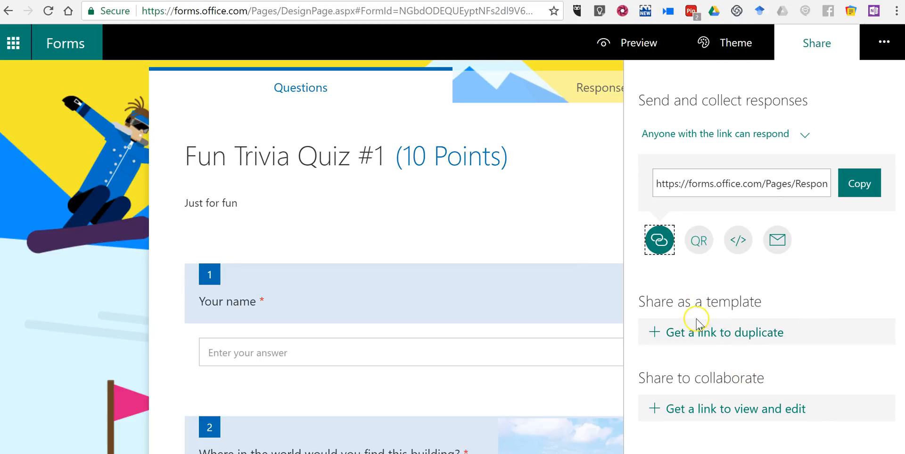
mouse_move(696, 321)
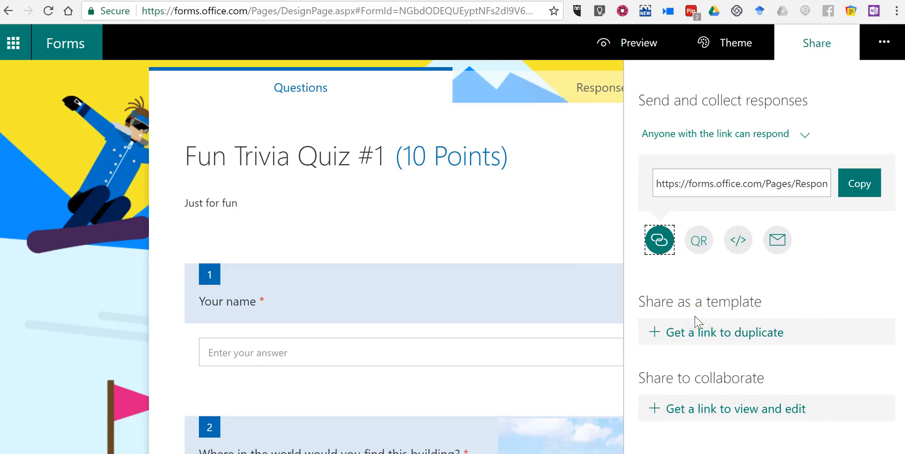
mouse_move(715, 409)
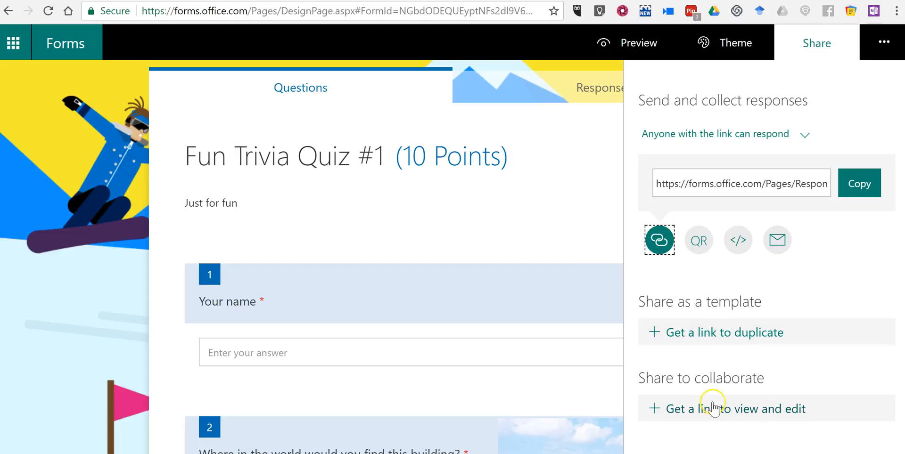
mouse_move(740, 378)
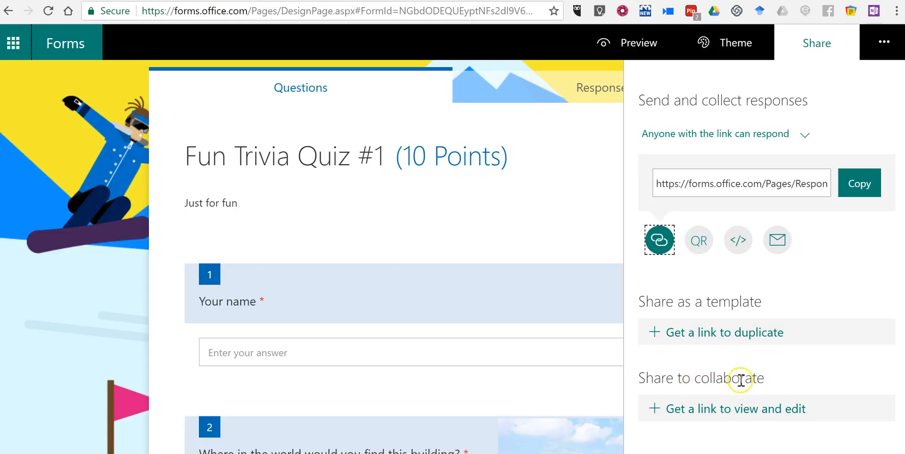
left_click(734, 409)
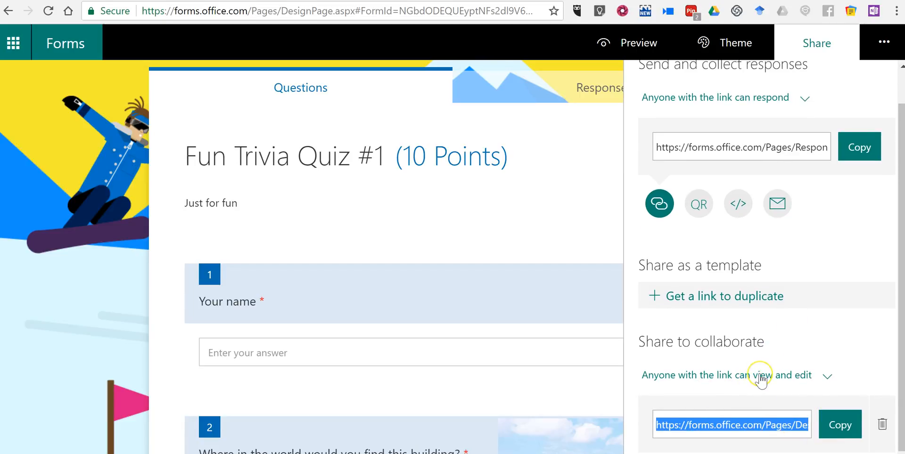
mouse_move(817, 401)
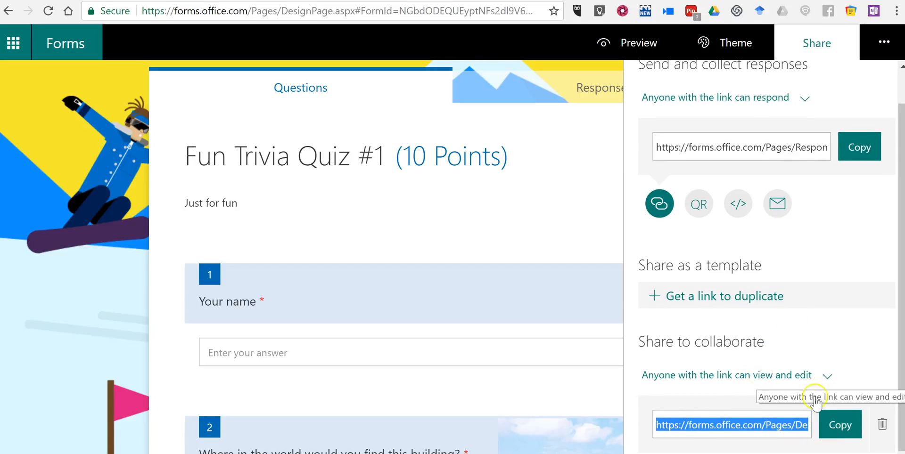
mouse_move(775, 405)
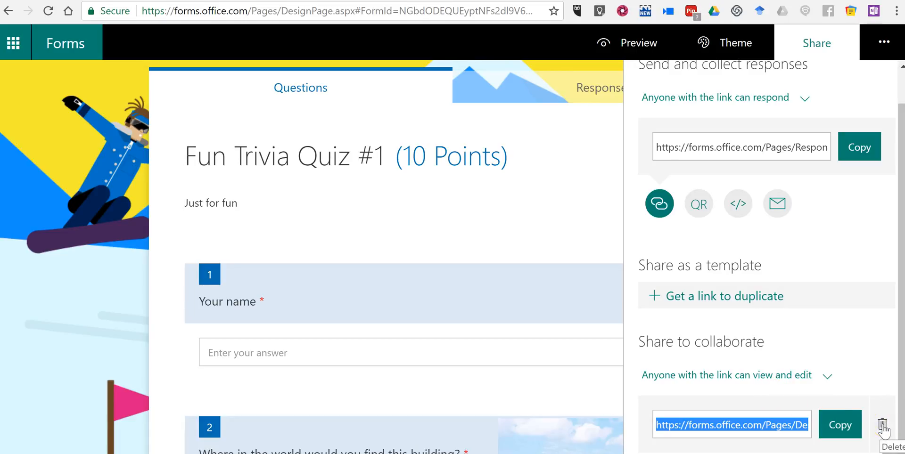
left_click(839, 425)
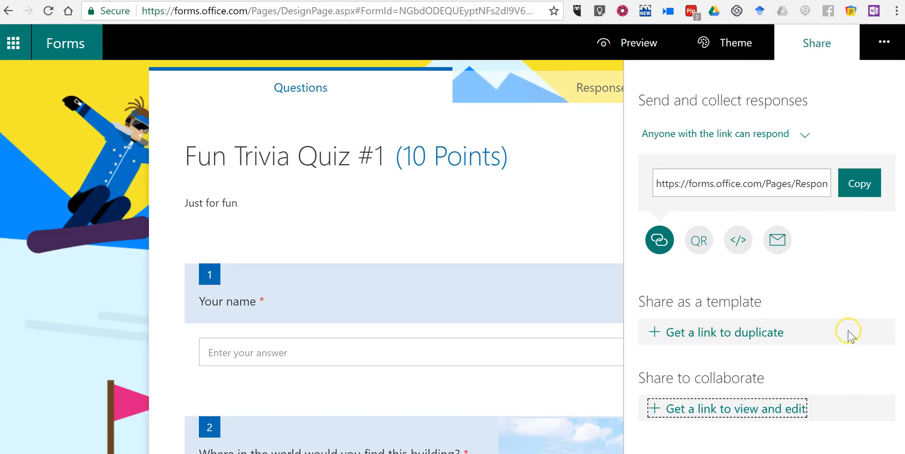
mouse_move(848, 331)
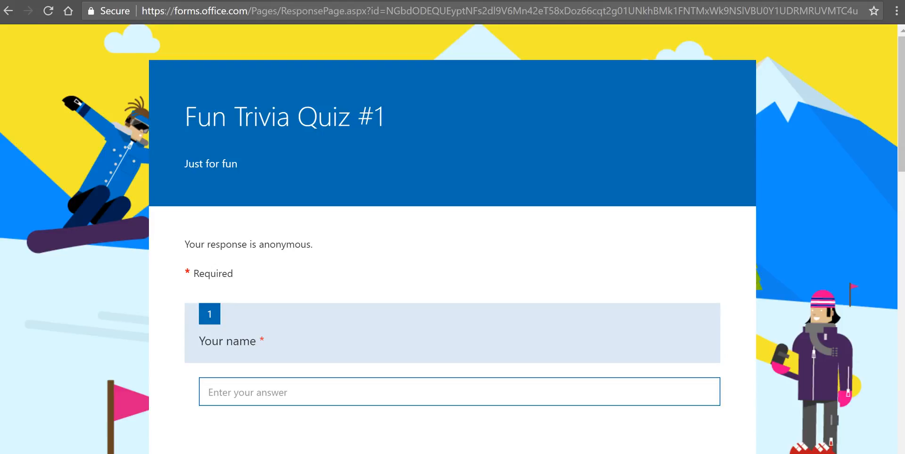
Submit a response as Bob answering Australia and Adams
scroll("down", 3)
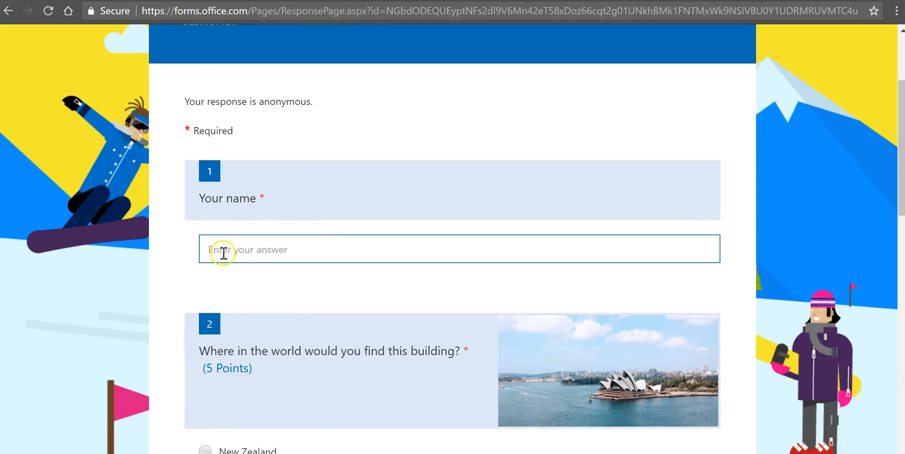
type("Bob")
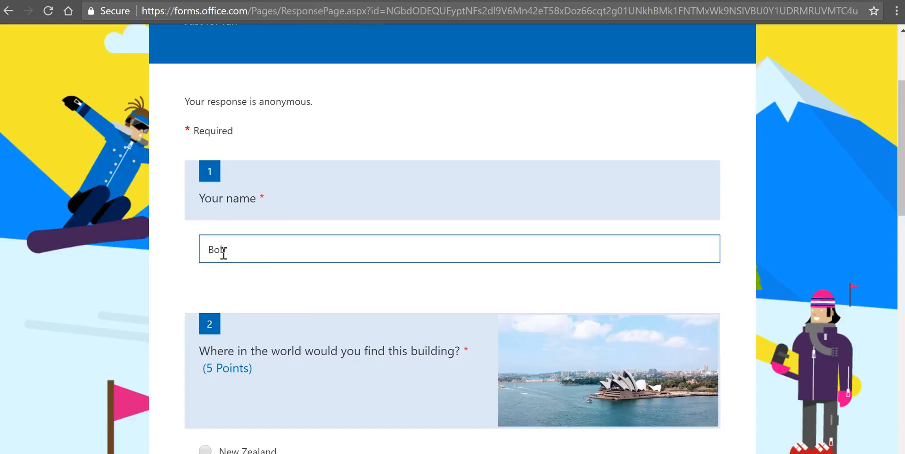
scroll("down", 3)
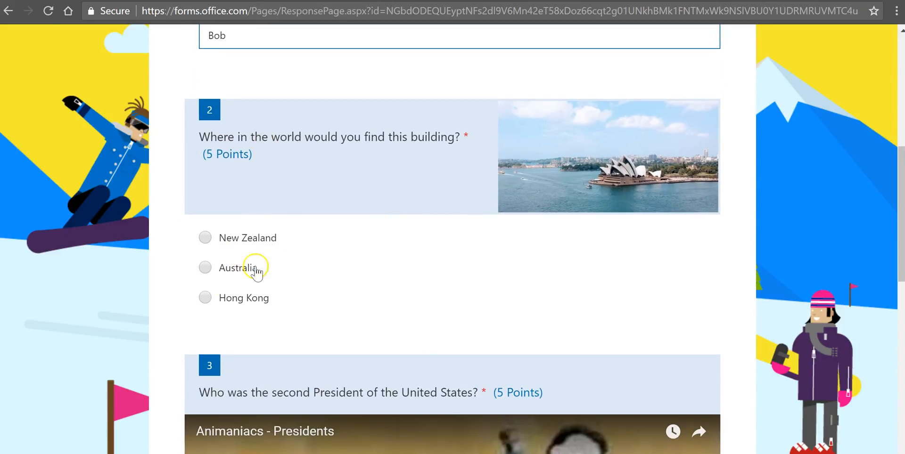
left_click(204, 267)
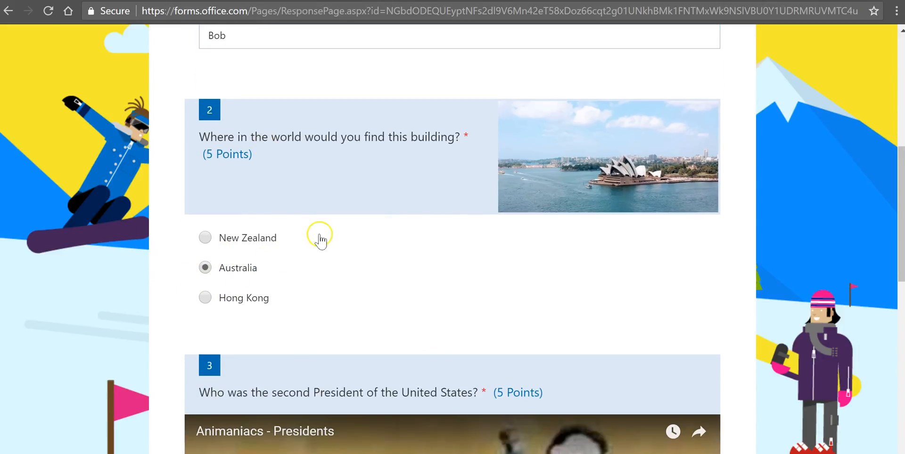
scroll("down", 3)
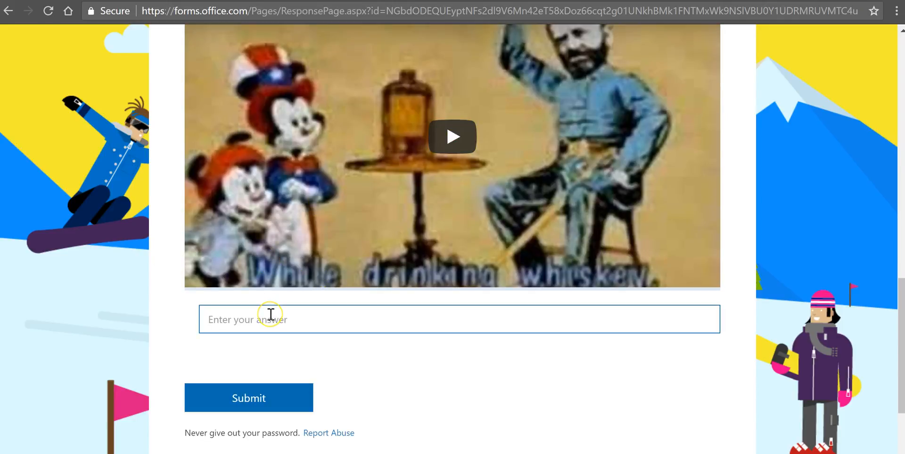
type("Adams")
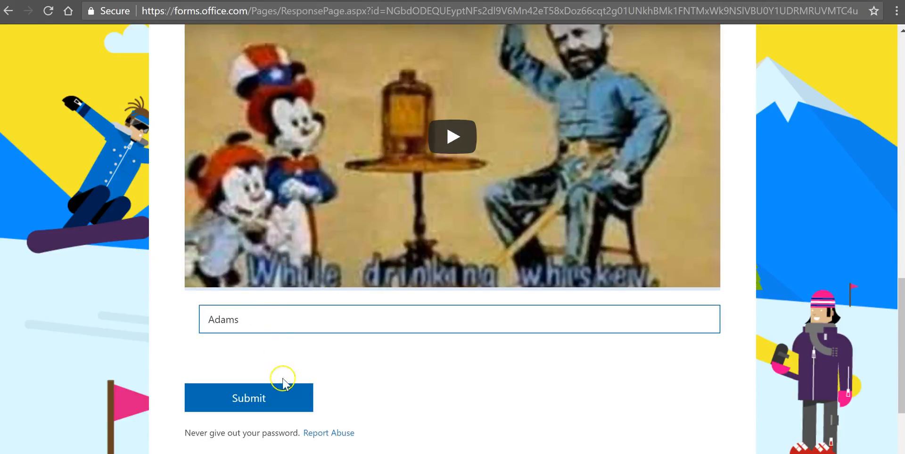
left_click(248, 398)
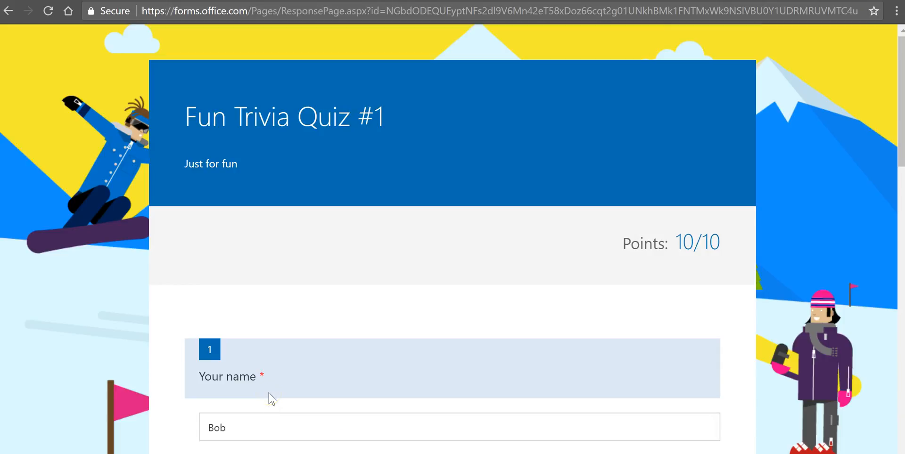
Scroll through the scored results showing 10/10
scroll("down", 3)
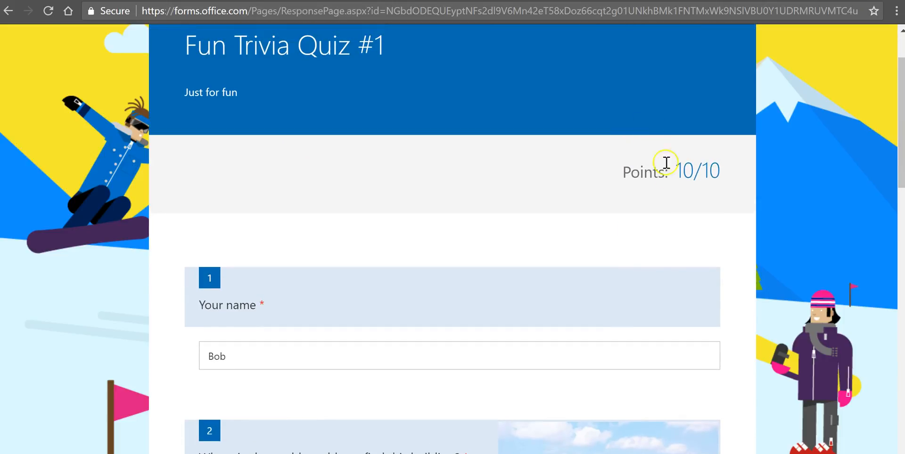
scroll("down", 3)
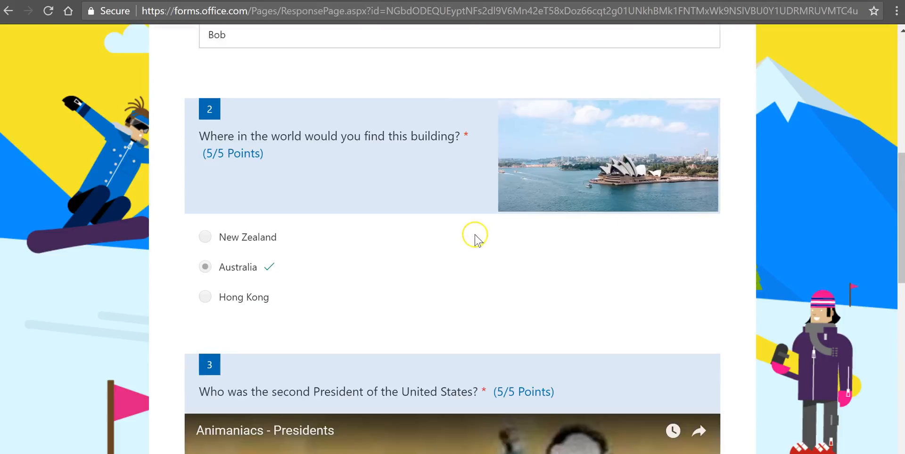
scroll("down", 3)
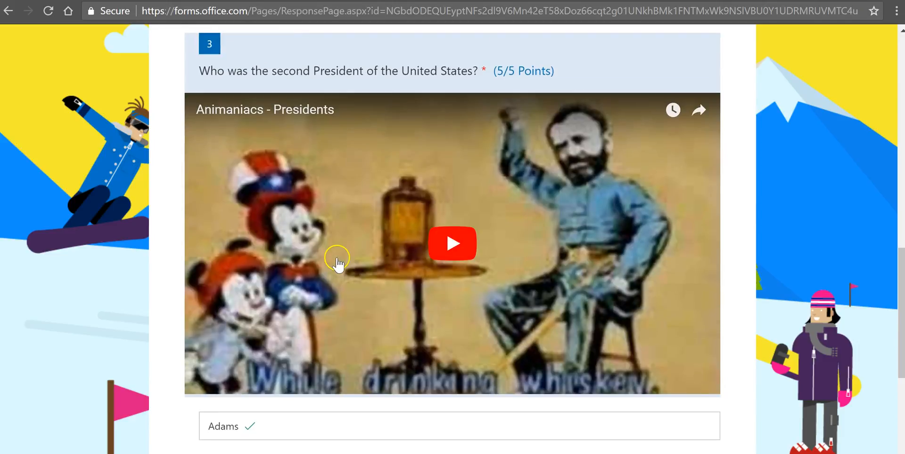
scroll("down", 3)
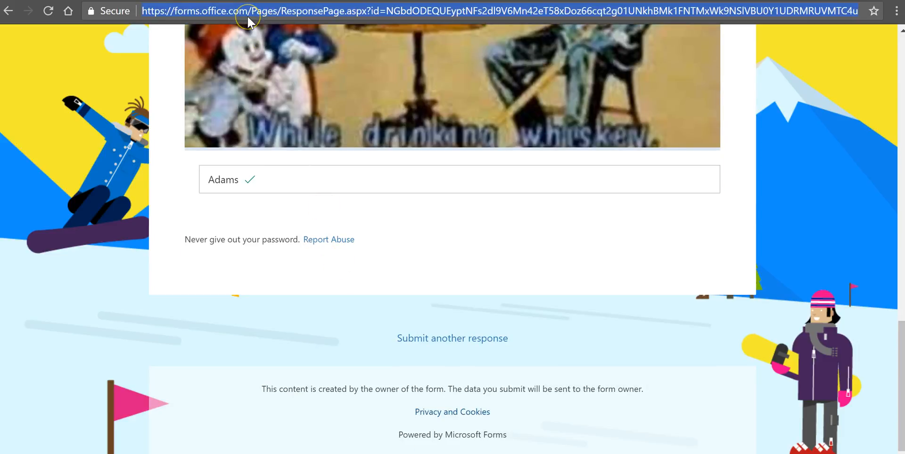
Answer as Susan with 'Adams' for the second president, submit, and see 5/10 points
left_click(452, 338)
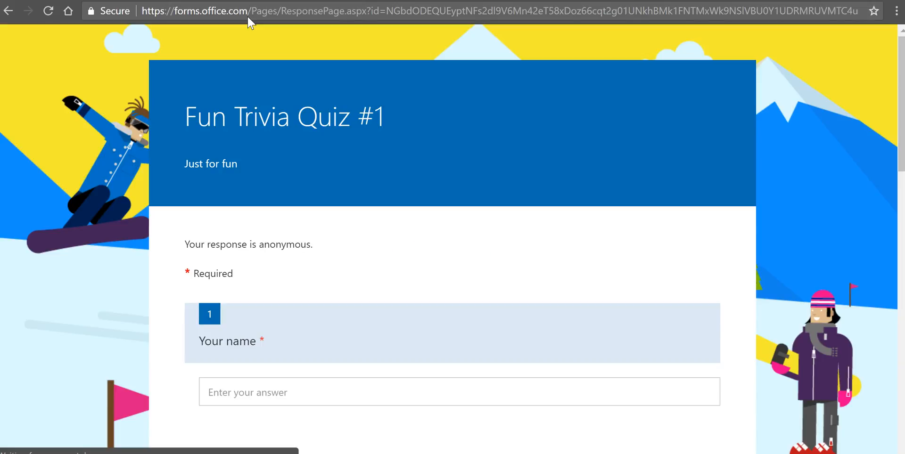
scroll("down", 3)
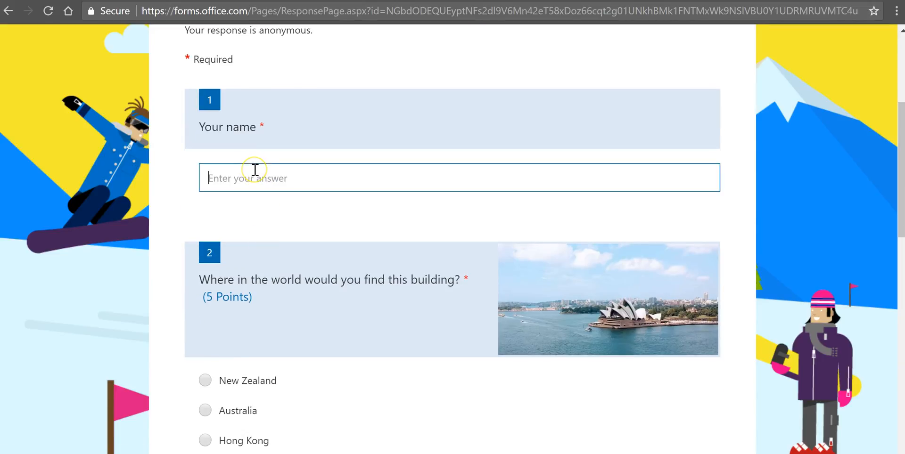
type("Susan")
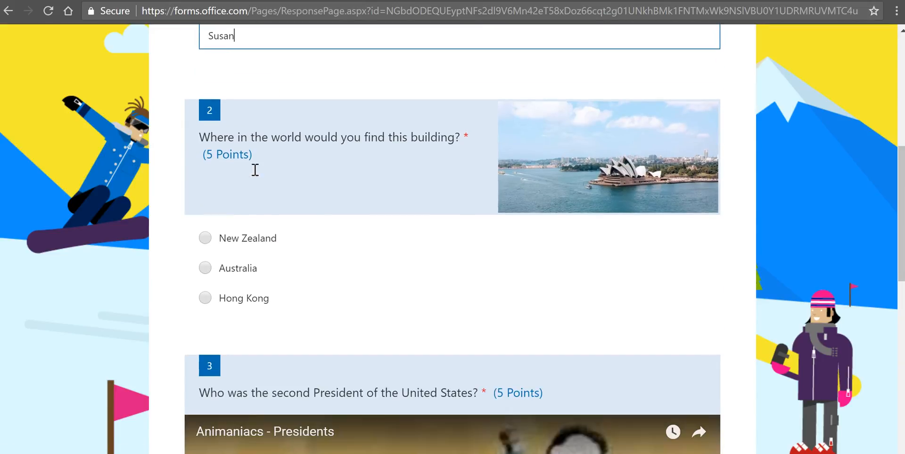
scroll("down", 3)
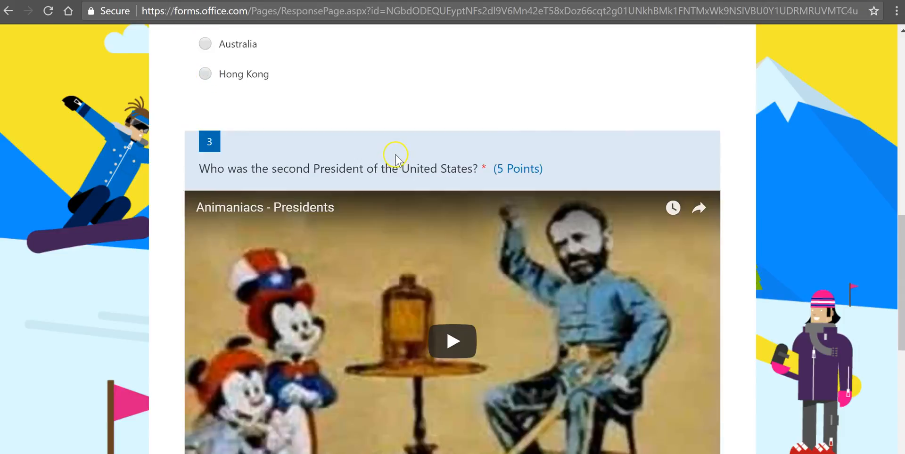
scroll("down", 3)
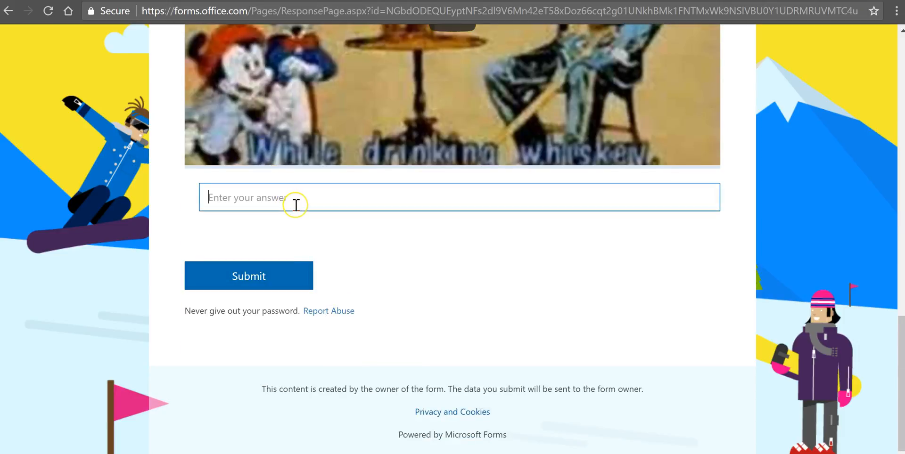
type("Adams")
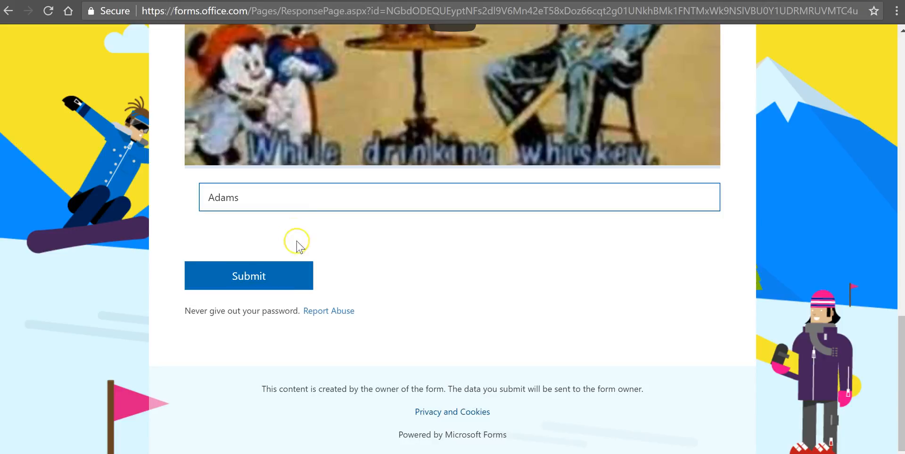
left_click(248, 275)
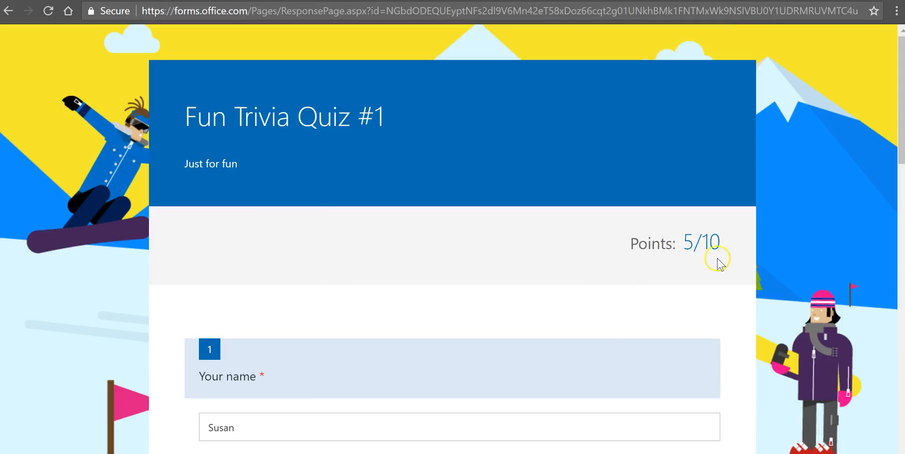
mouse_move(535, 245)
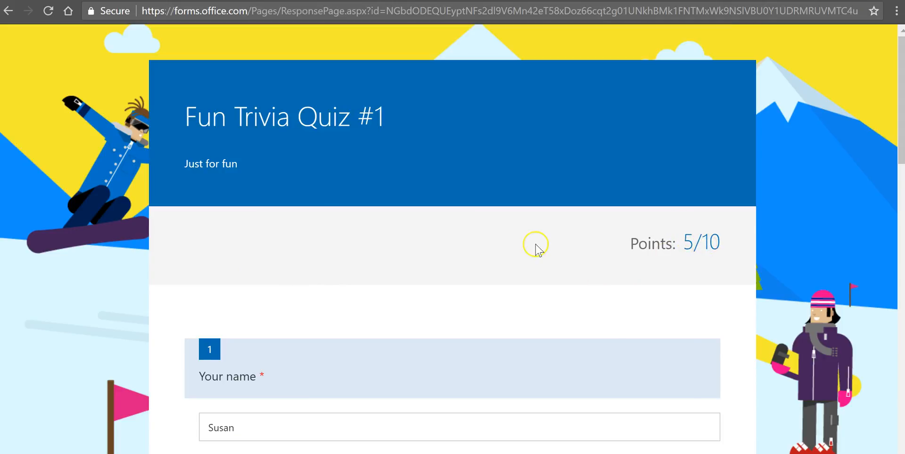
scroll("down", 3)
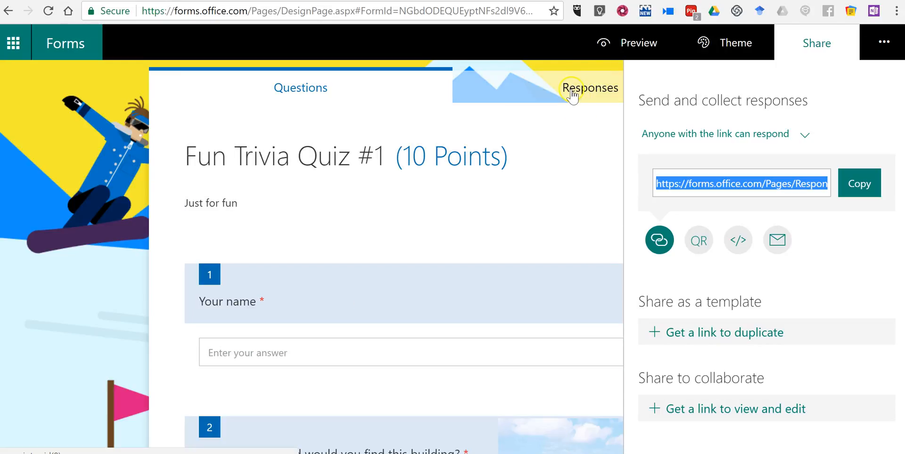
Review the Responses summary: 2 responses, average score 8, per-question charts
left_click(590, 87)
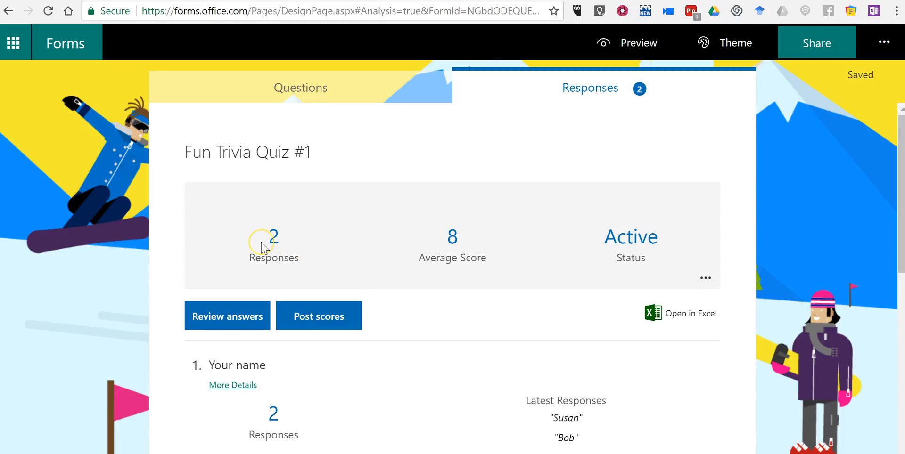
mouse_move(441, 232)
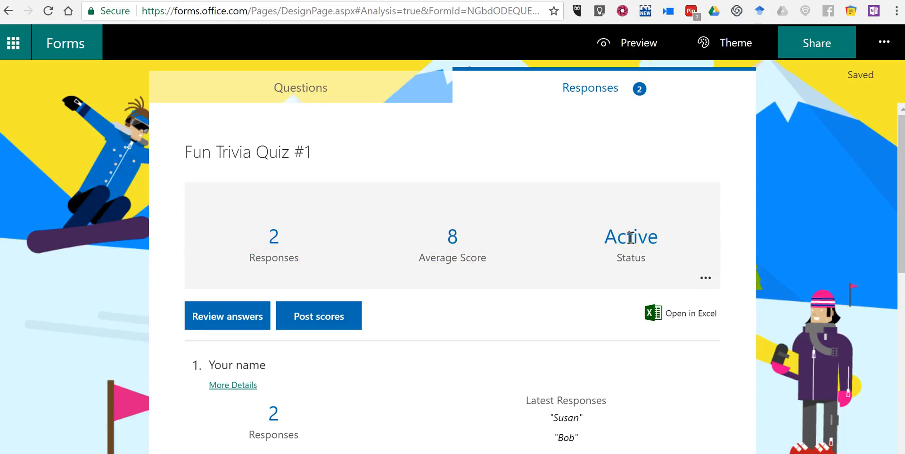
scroll("down", 3)
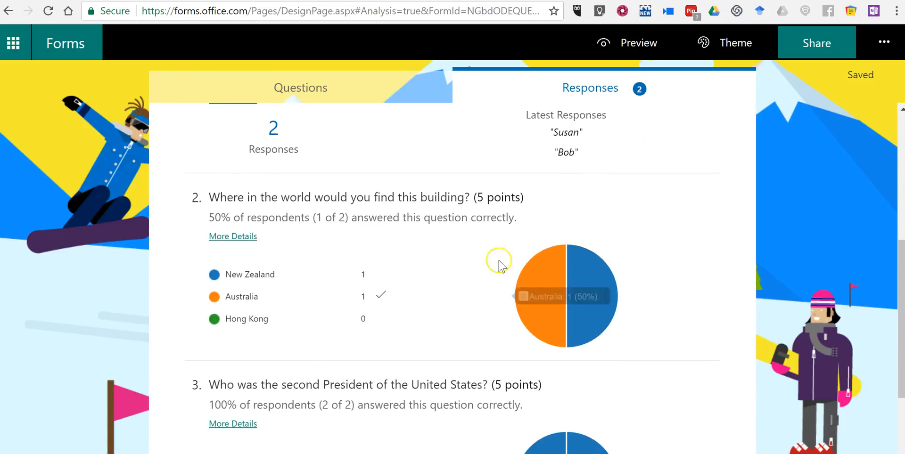
scroll("down", 3)
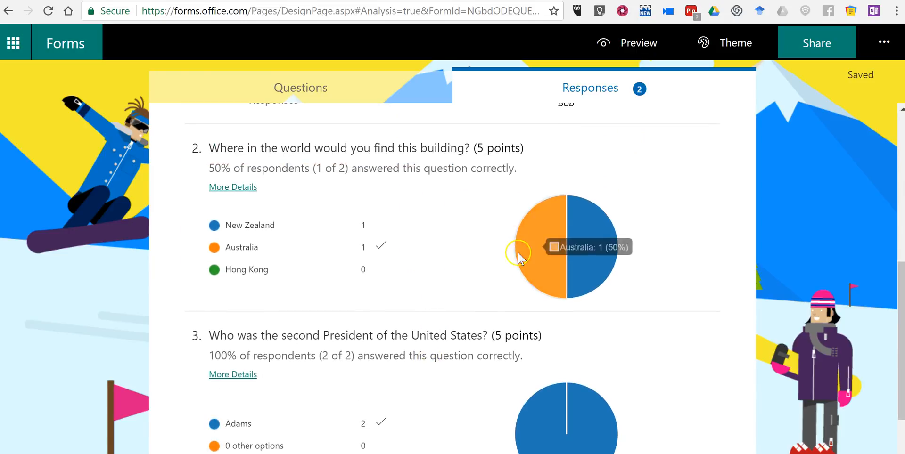
scroll("up", 3)
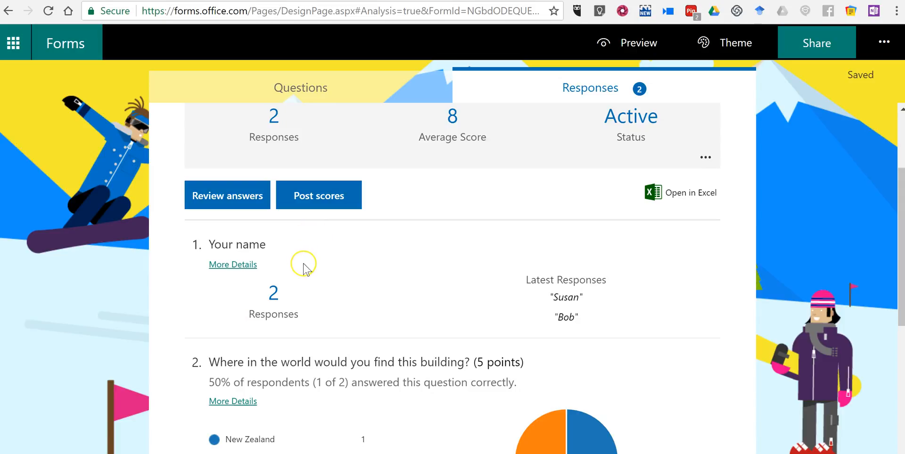
left_click(227, 195)
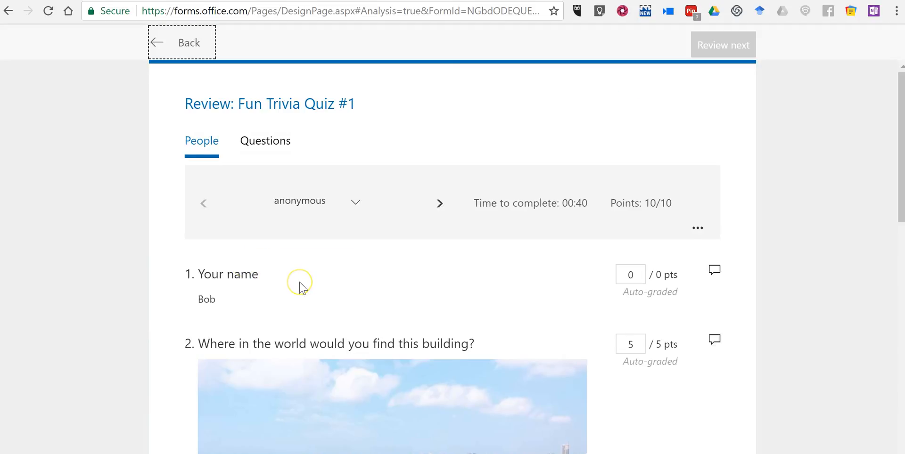
scroll("down", 3)
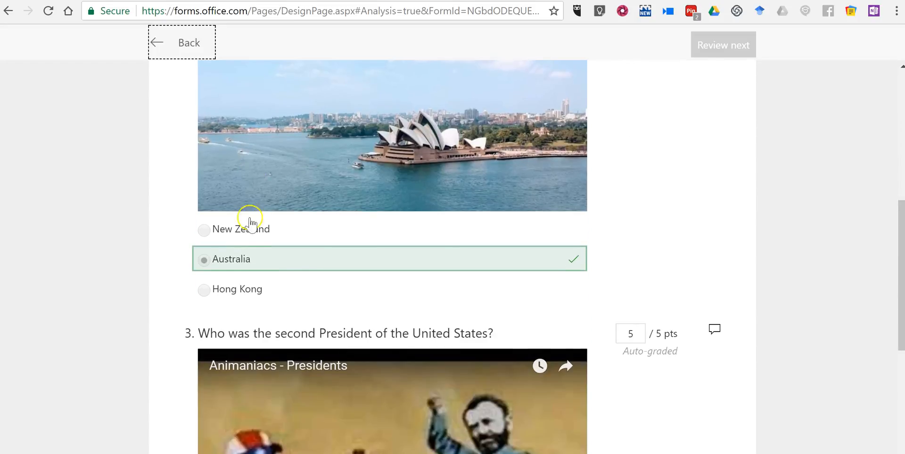
scroll("up", 3)
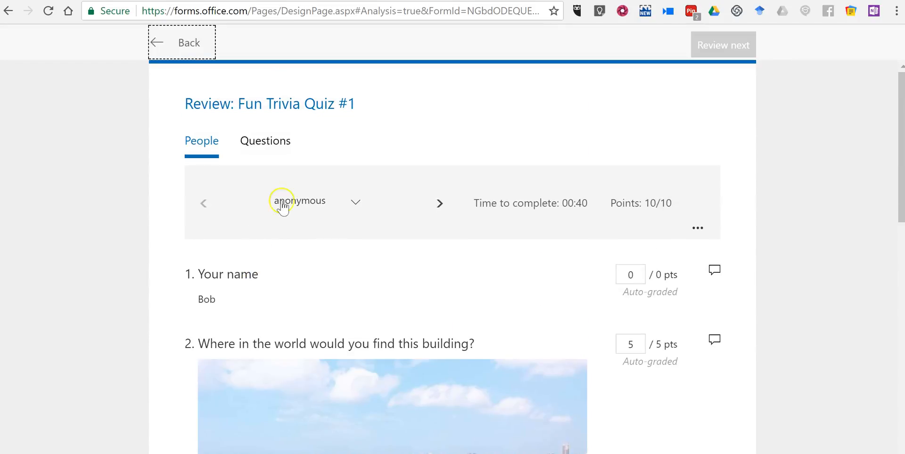
mouse_move(439, 203)
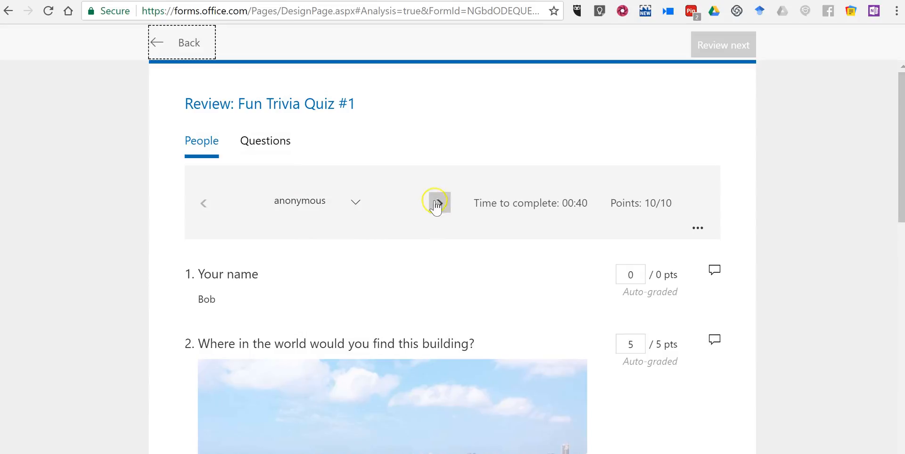
left_click(435, 203)
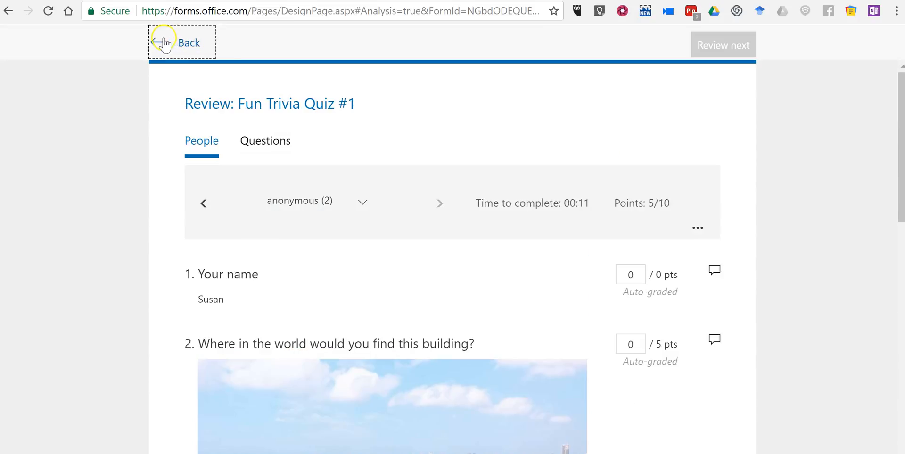
left_click(182, 43)
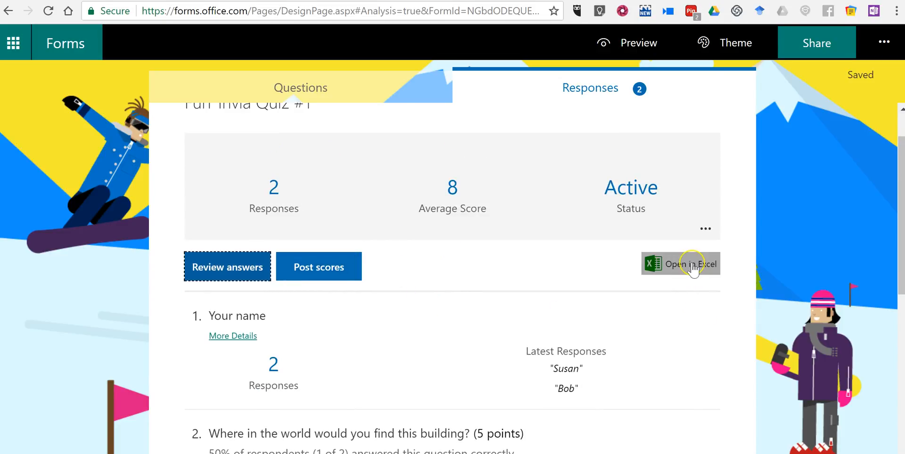
mouse_move(352, 288)
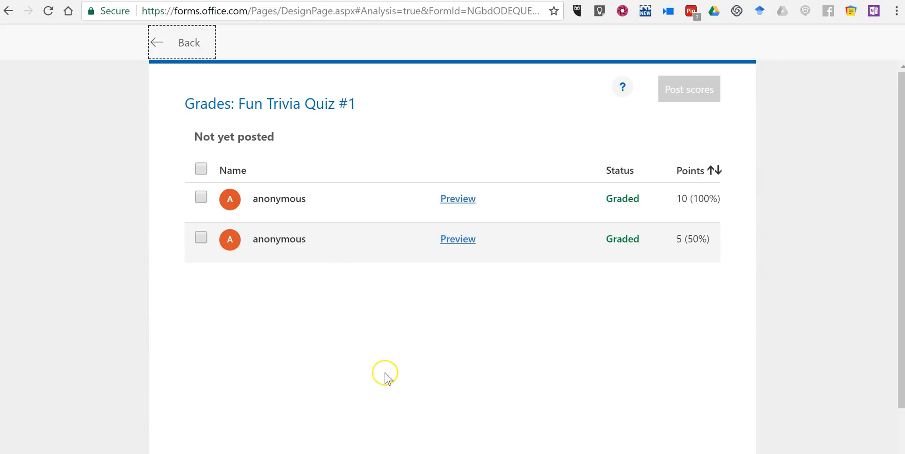
mouse_move(229, 224)
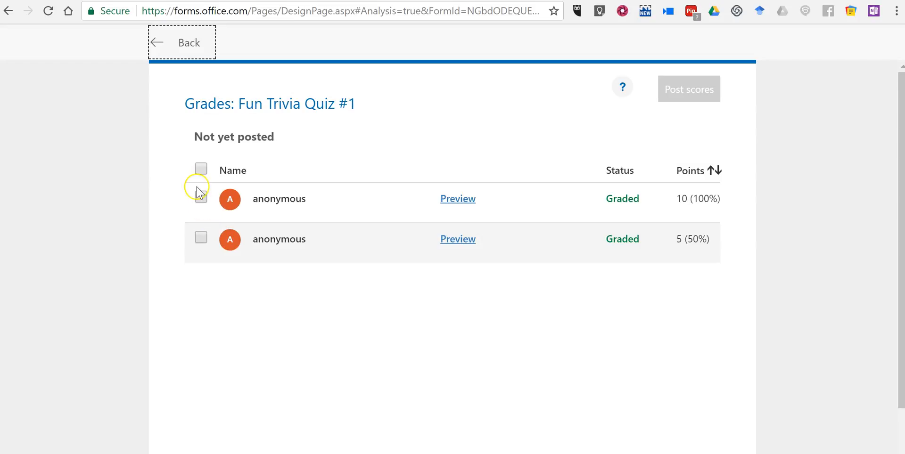
mouse_move(184, 239)
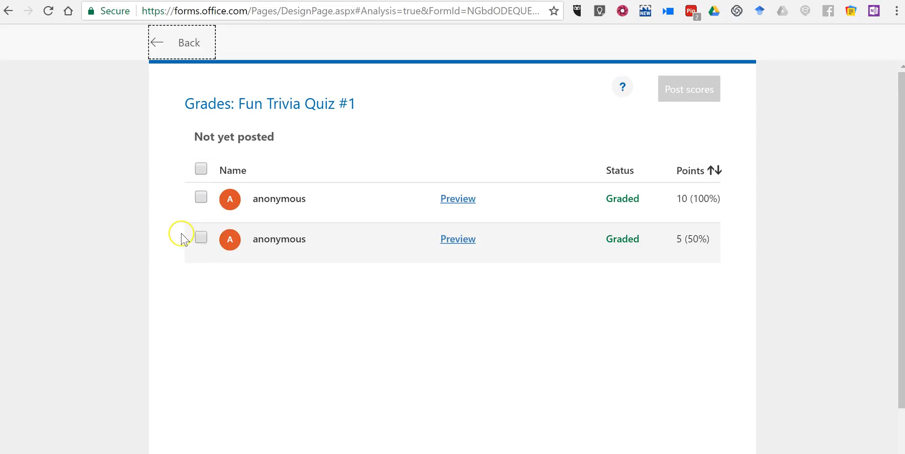
Select both graded responses (10 and 5 points) and post their scores
left_click(201, 239)
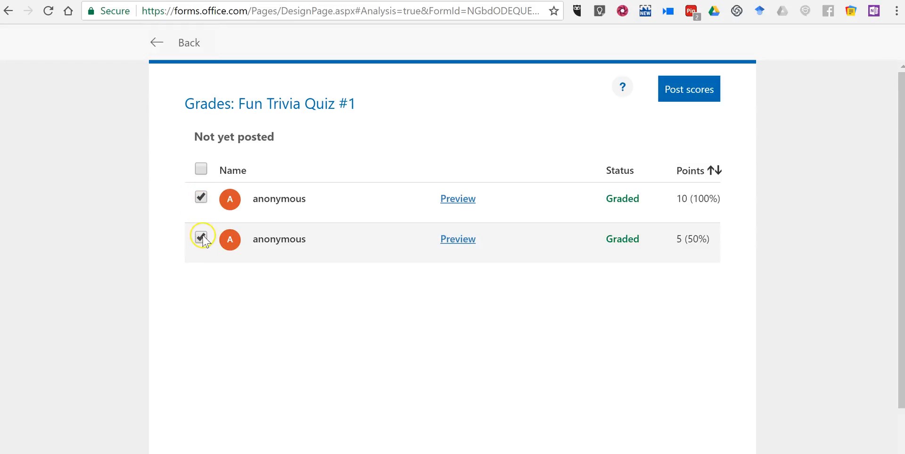
left_click(689, 89)
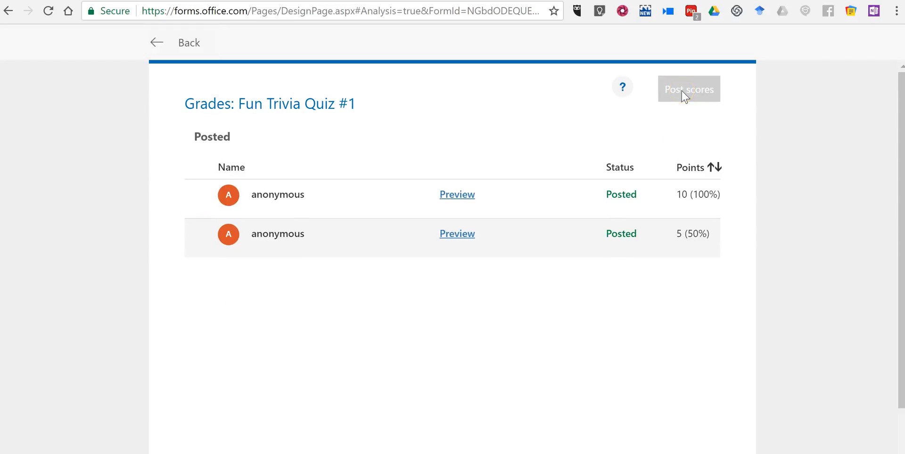
mouse_move(167, 52)
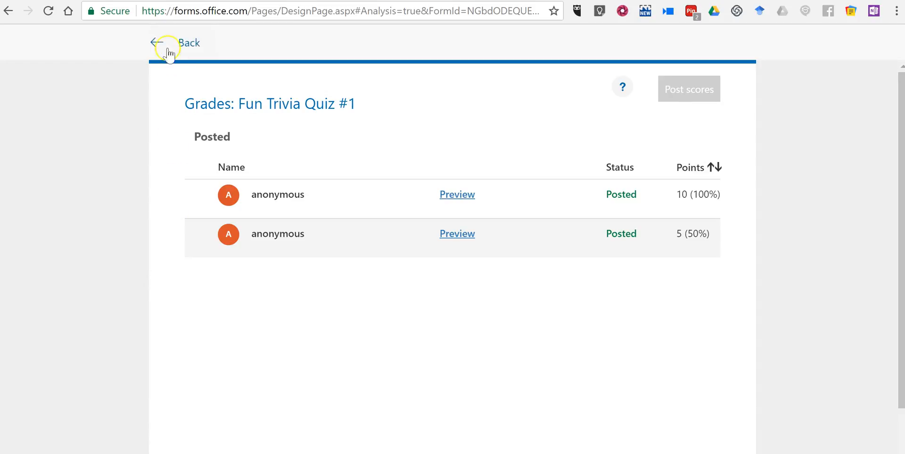
Return from grades to the Fun Trivia Quiz #1 Questions editor
left_click(167, 43)
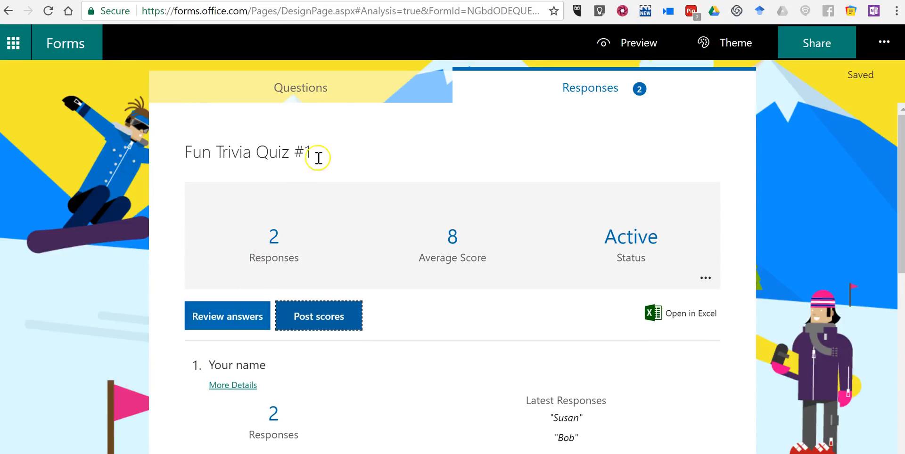
left_click(300, 88)
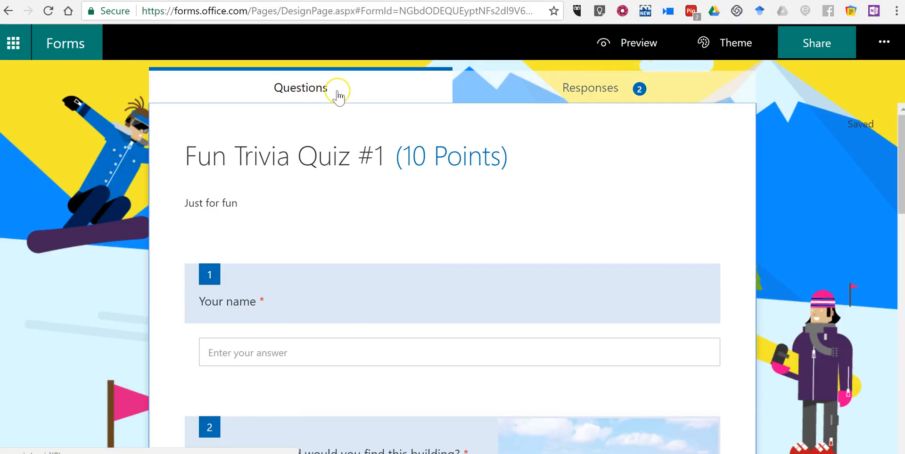
mouse_move(337, 92)
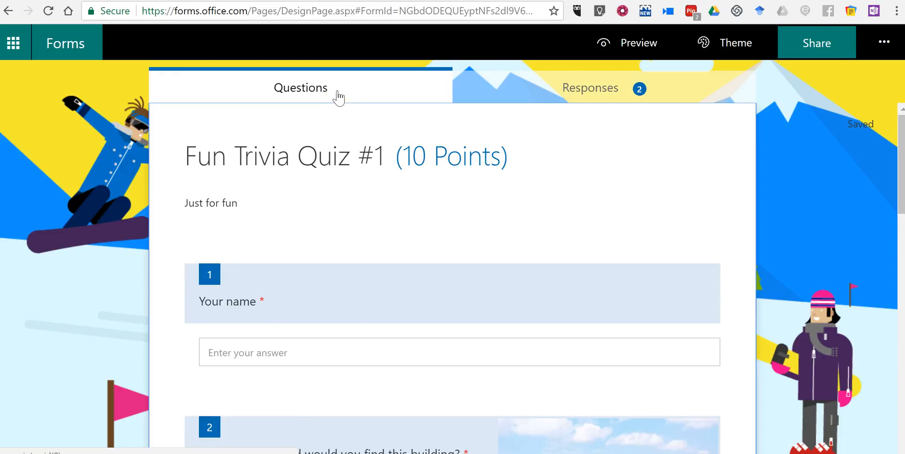